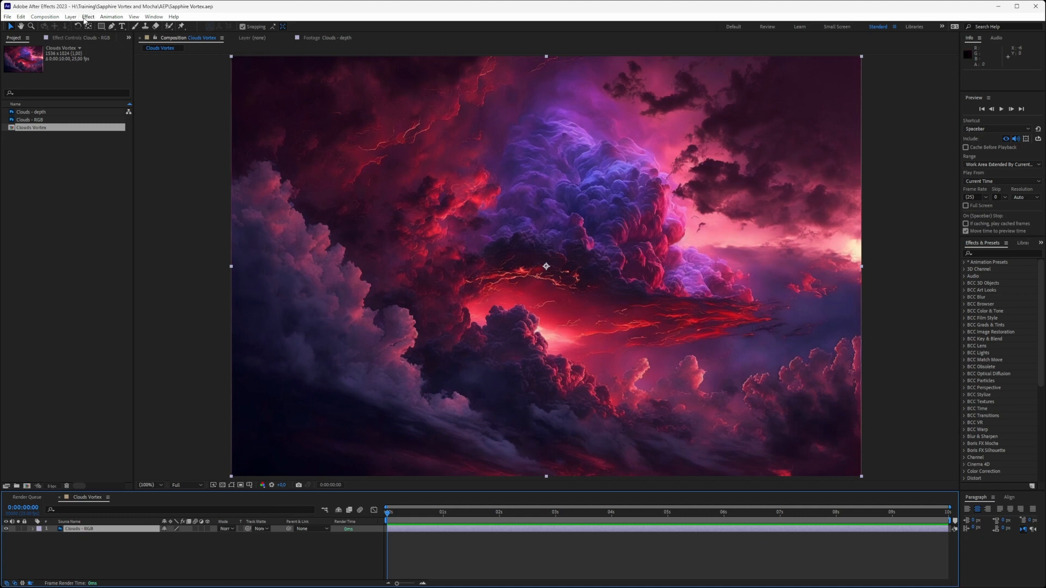
# Add Sapphire Distort's S_WarpVortex to the Clouds - RGB layer
pyautogui.click(87, 16)
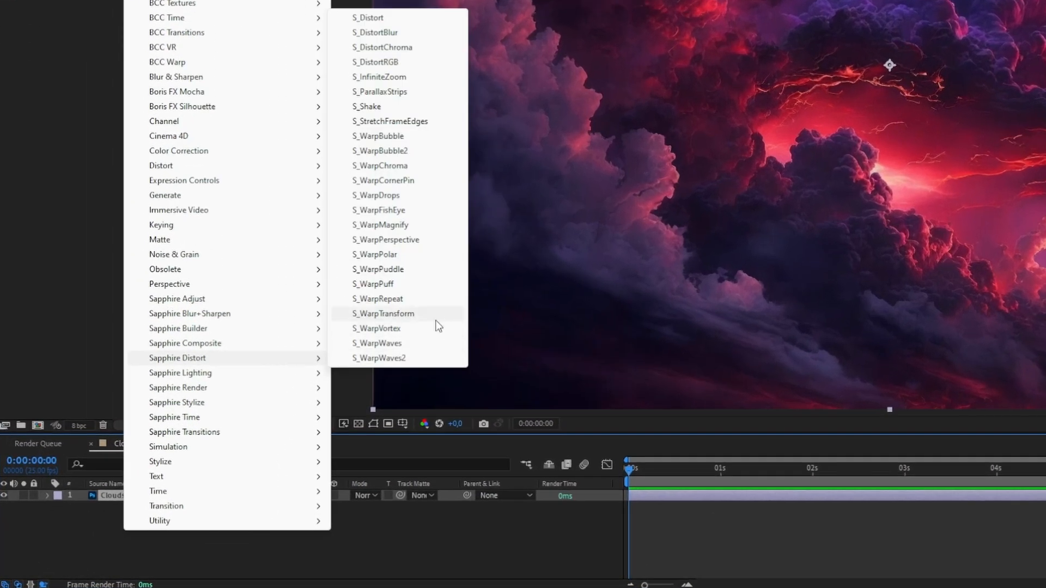
pyautogui.moveTo(440, 328)
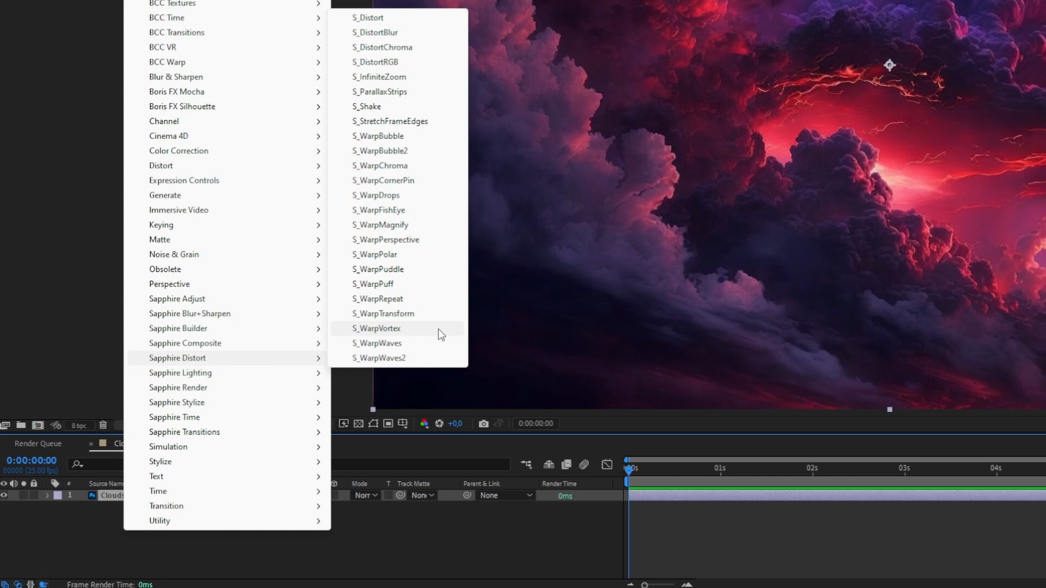
pyautogui.click(377, 327)
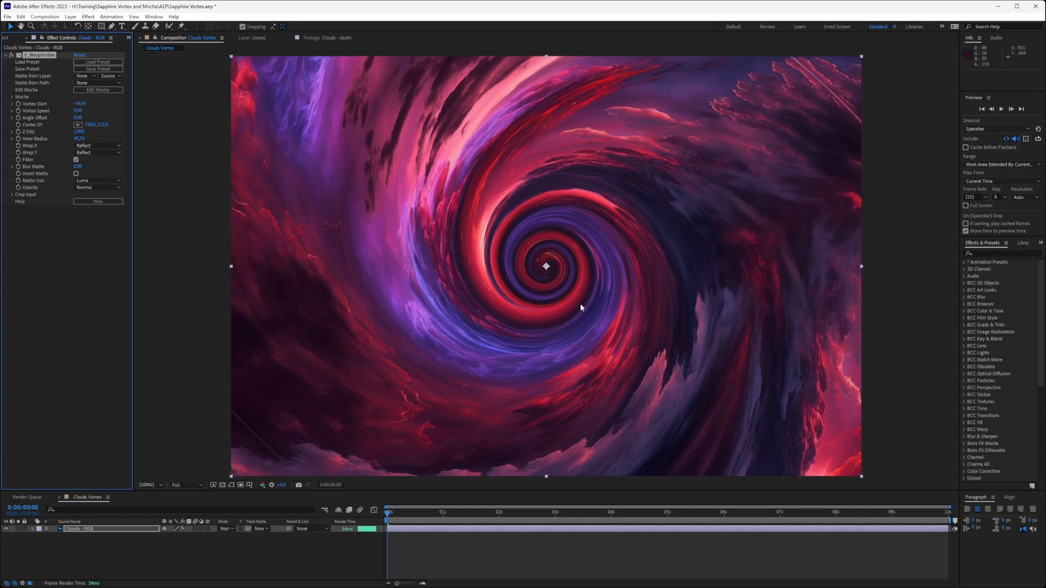
pyautogui.moveTo(98, 90)
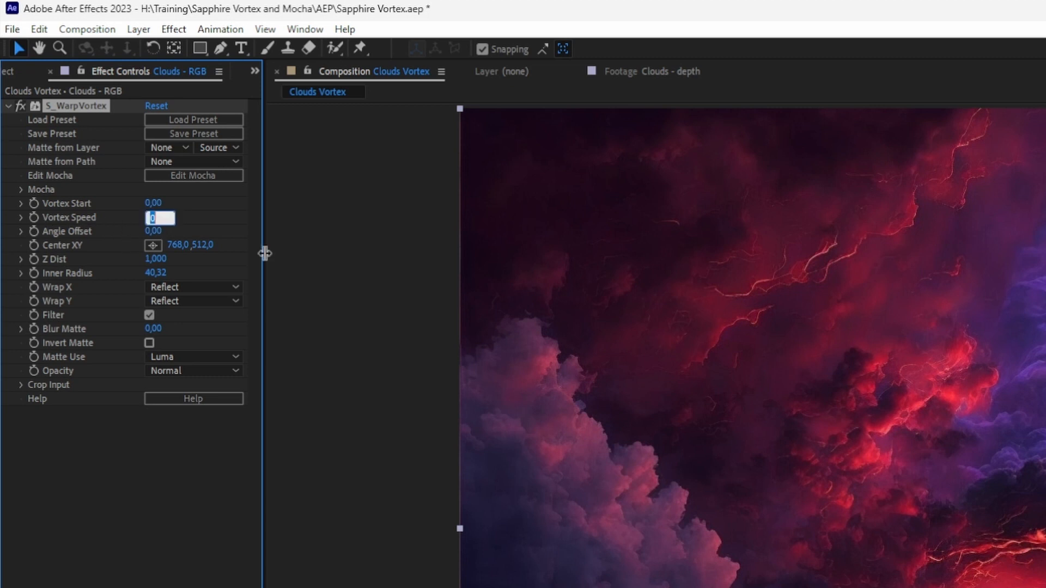
# Set S_WarpVortex Vortex Speed to 1,00 and Vortex Start to -5
pyautogui.write('1,00')
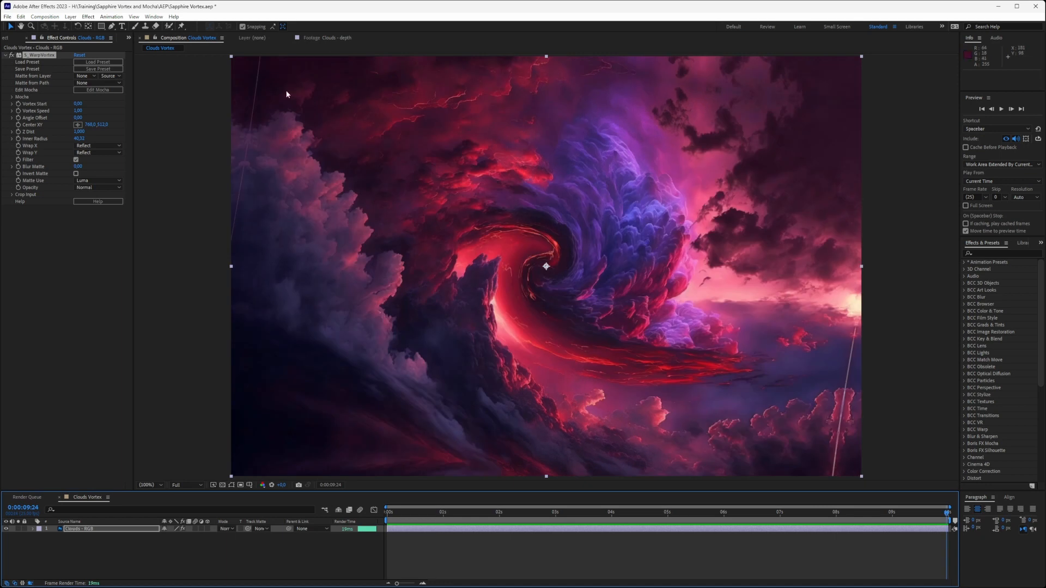
pyautogui.moveTo(68, 109)
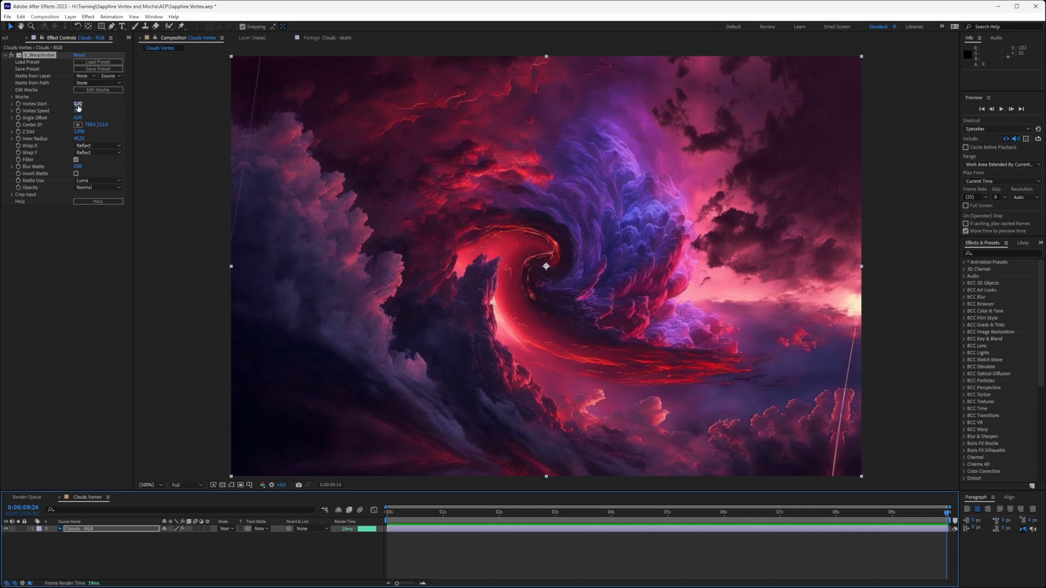
pyautogui.click(78, 110)
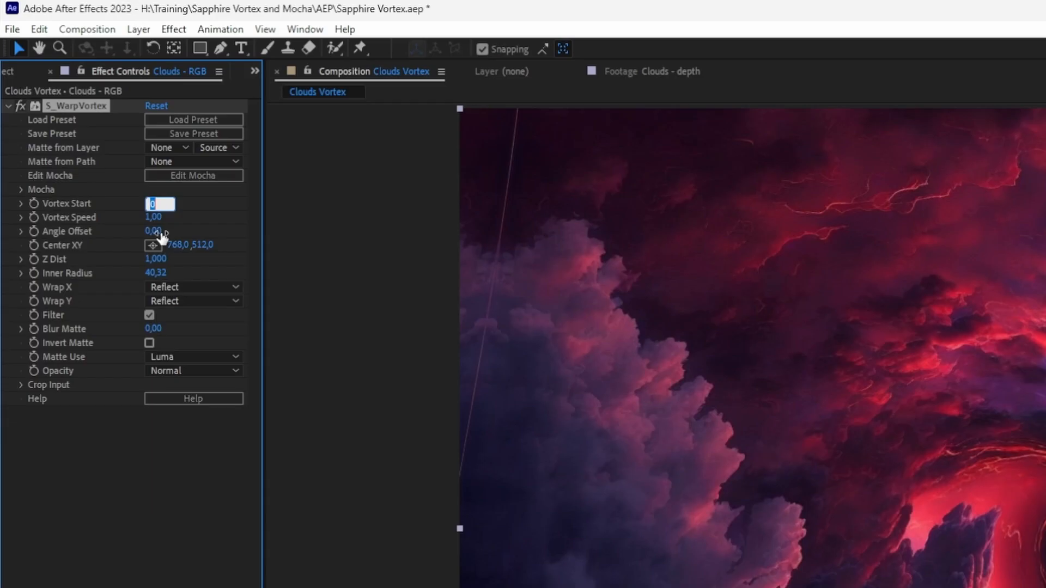
pyautogui.write('-5,00')
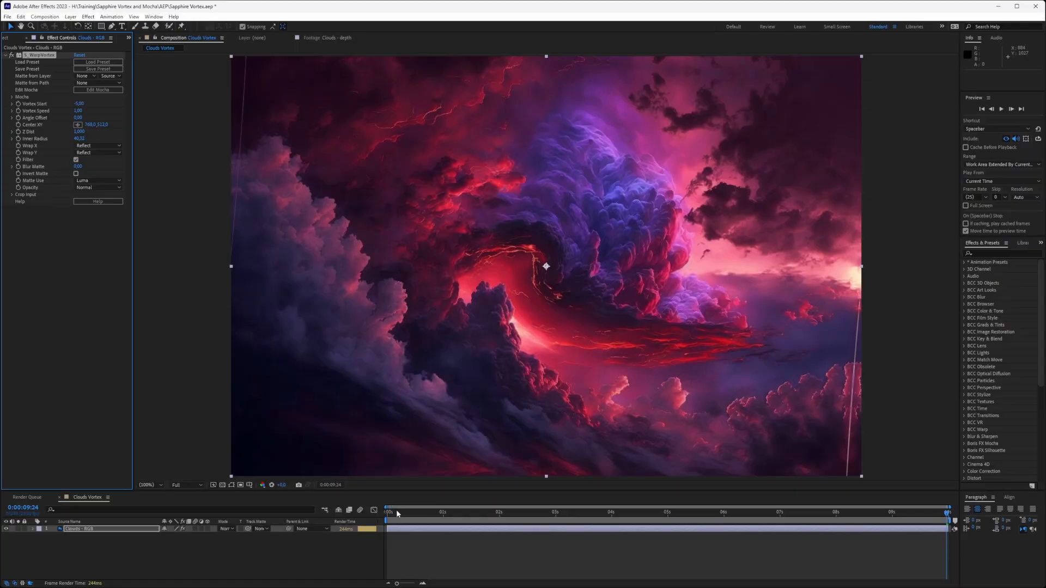
pyautogui.click(609, 513)
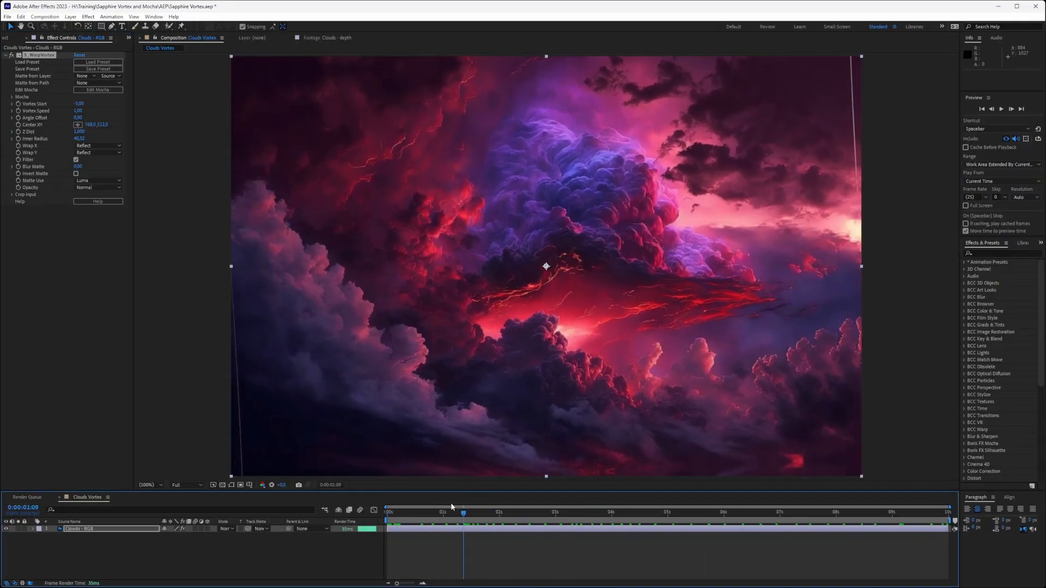
pyautogui.click(667, 512)
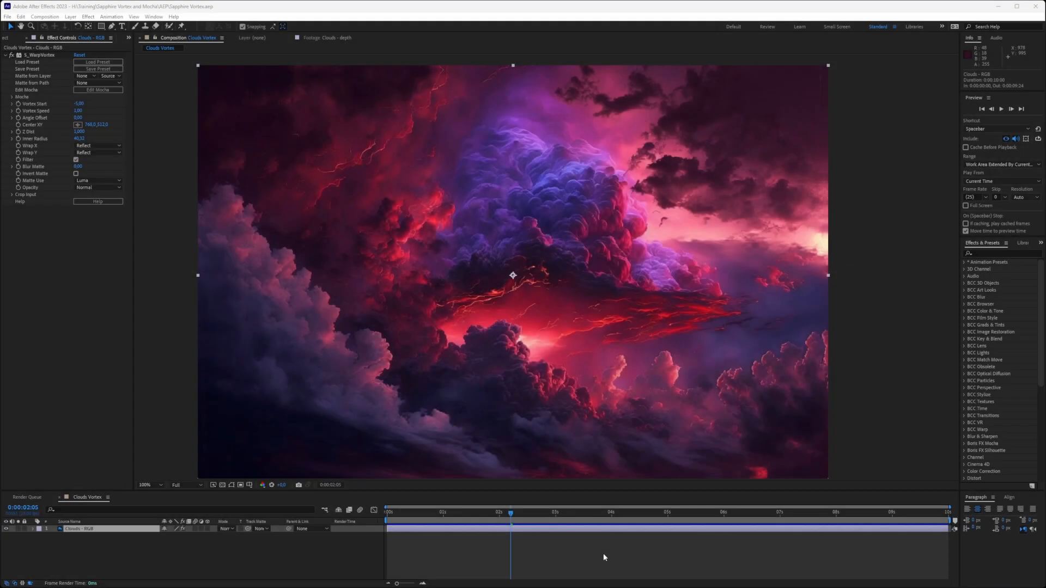
pyautogui.moveTo(220, 167)
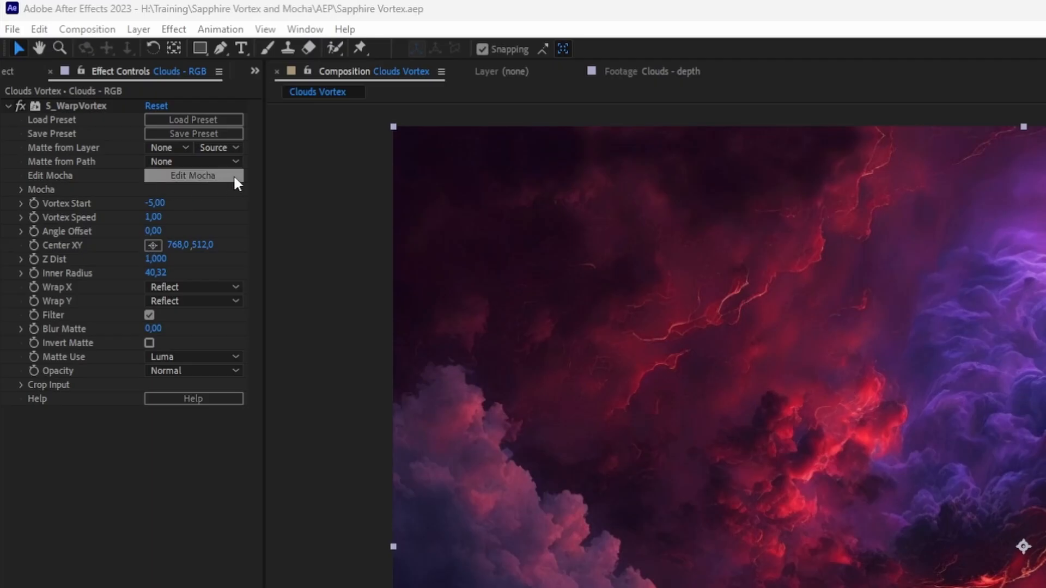
# Launch Mocha from S_WarpVortex, scrub the clip and return to frame 0
pyautogui.click(194, 175)
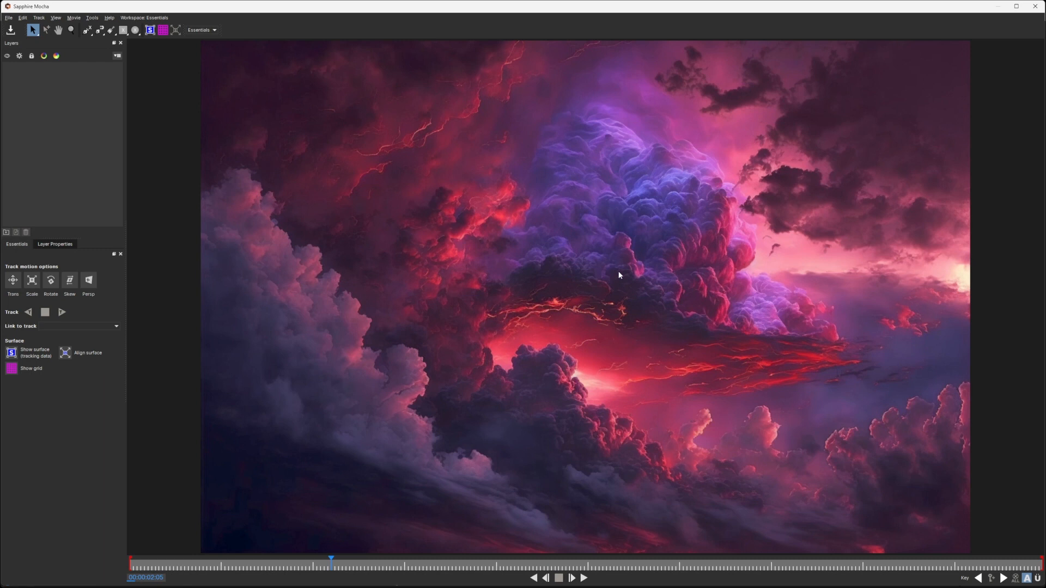
pyautogui.moveTo(332, 559); pyautogui.dragTo(176, 559)
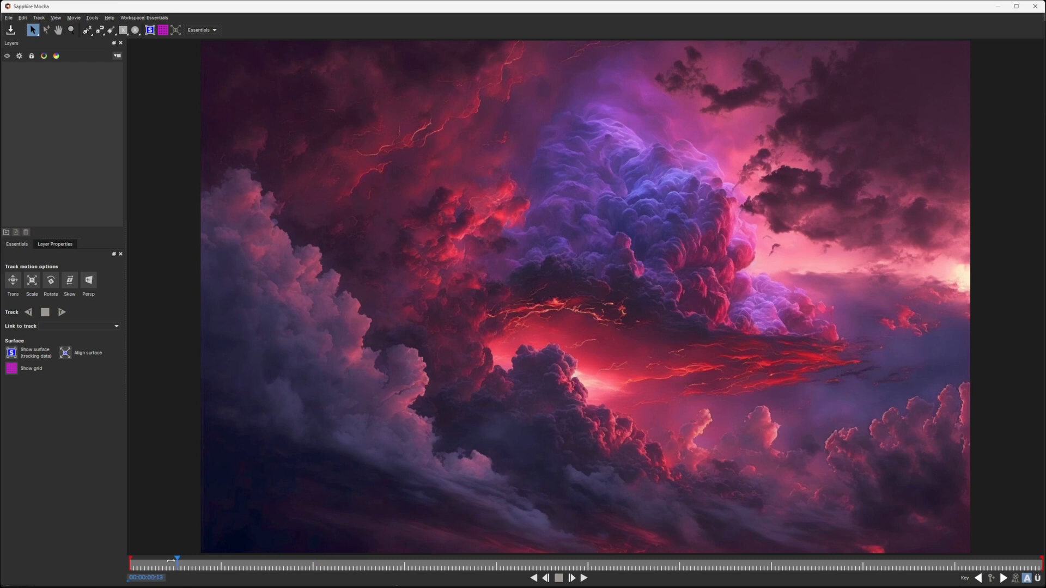
pyautogui.moveTo(176, 565); pyautogui.dragTo(671, 565)
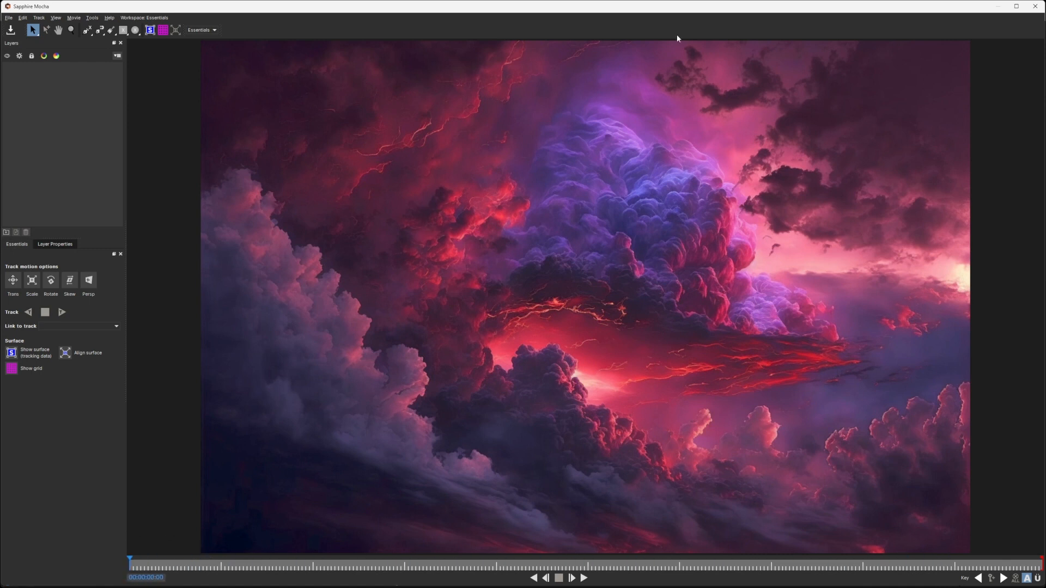
pyautogui.moveTo(515, 389)
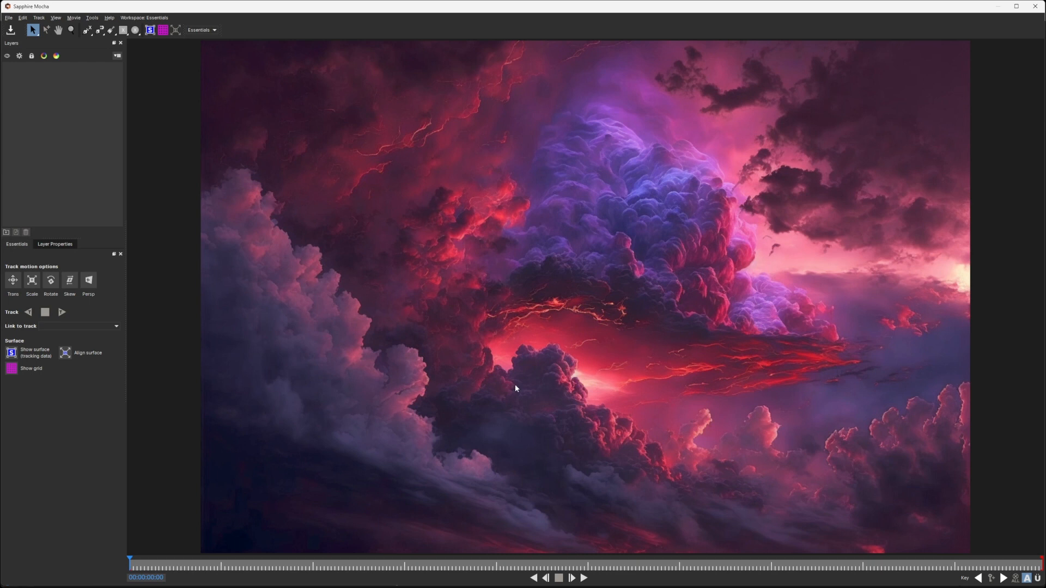
pyautogui.moveTo(512, 385)
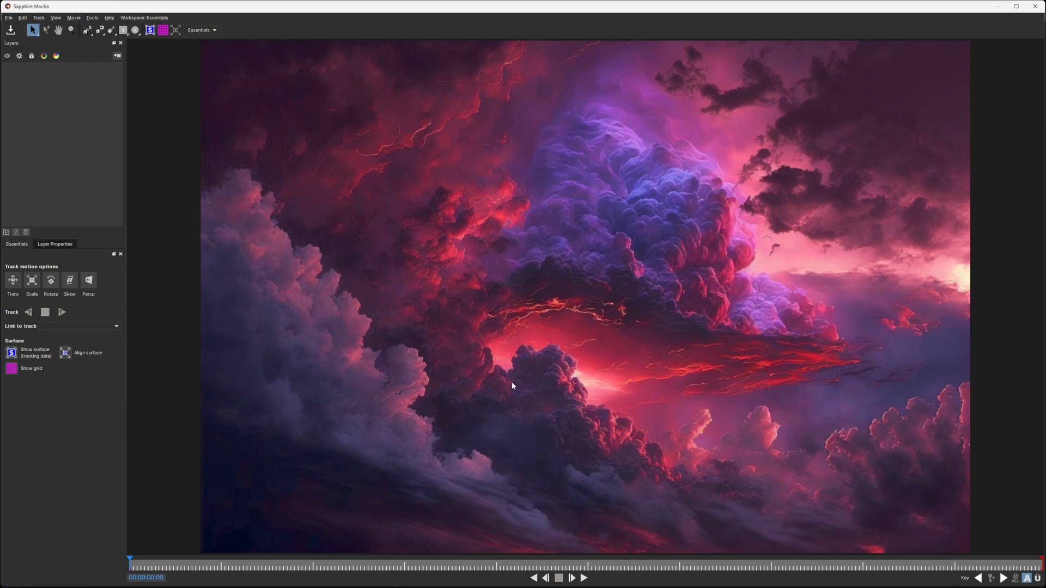
pyautogui.moveTo(597, 380)
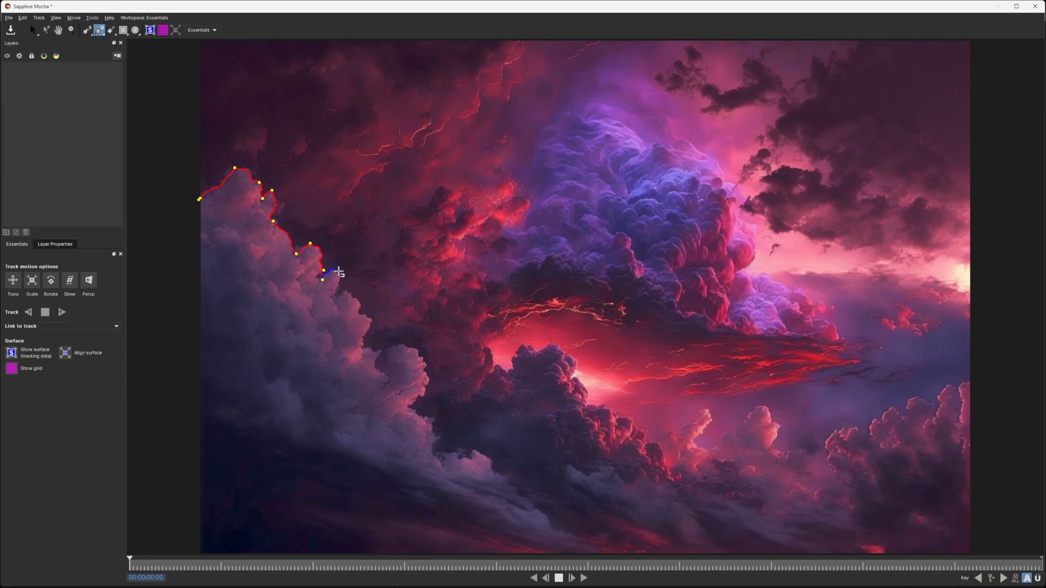
# Draw an X-spline along the left foreground cloud edge down to the cloud mass bottom
pyautogui.moveTo(324, 274); pyautogui.dragTo(367, 363)
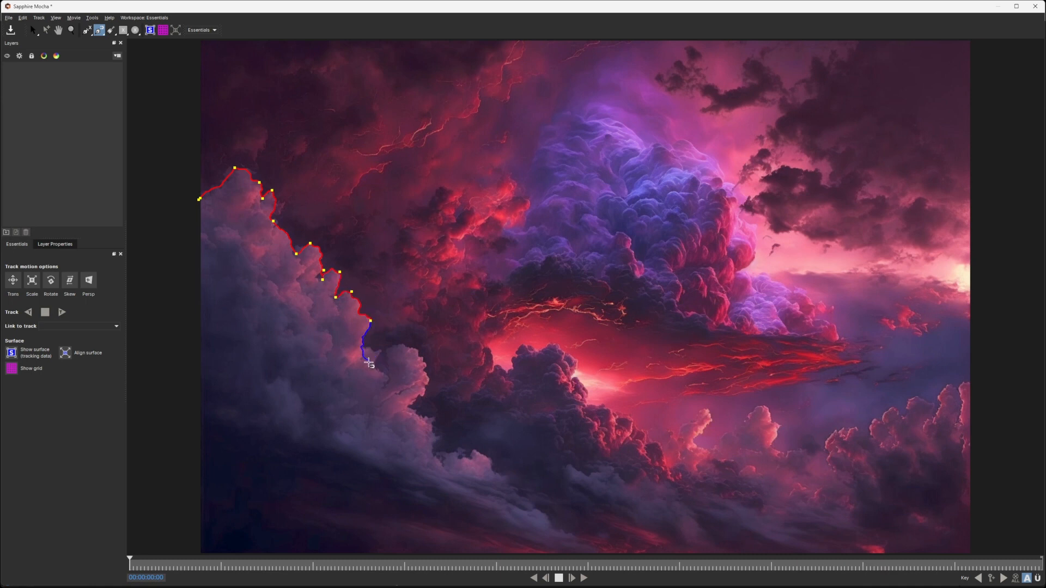
pyautogui.moveTo(365, 362); pyautogui.dragTo(390, 376)
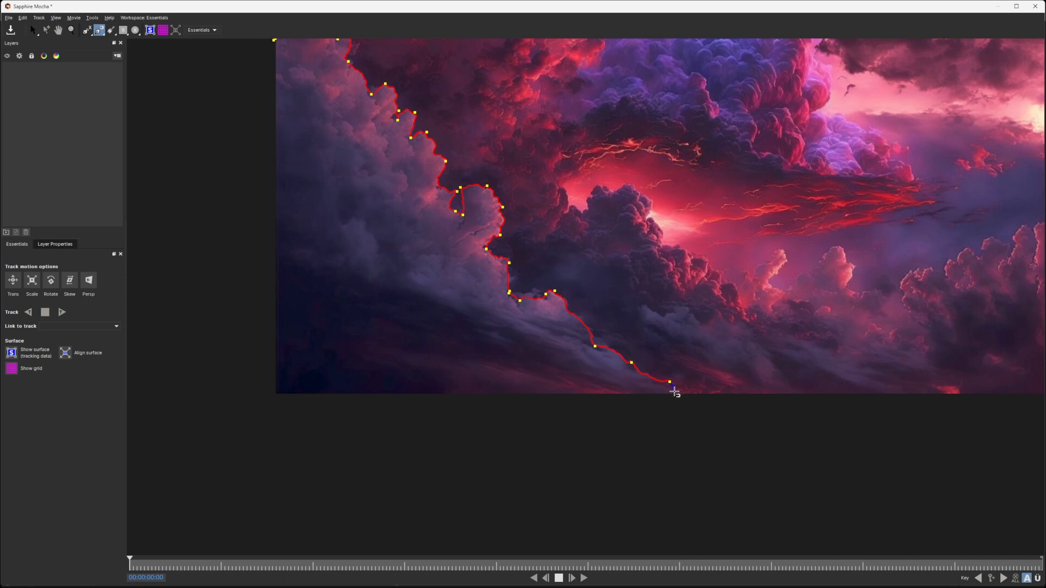
pyautogui.moveTo(672, 390); pyautogui.dragTo(248, 232)
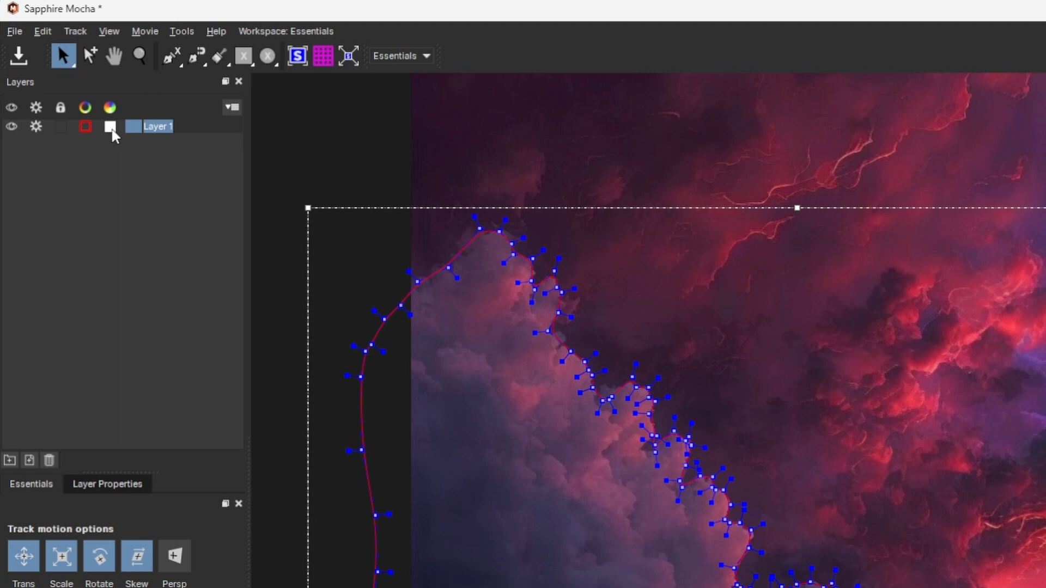
# Rename the mask layer 'Clouds front left' and save it back to After Effects
pyautogui.write('Clouds front left')
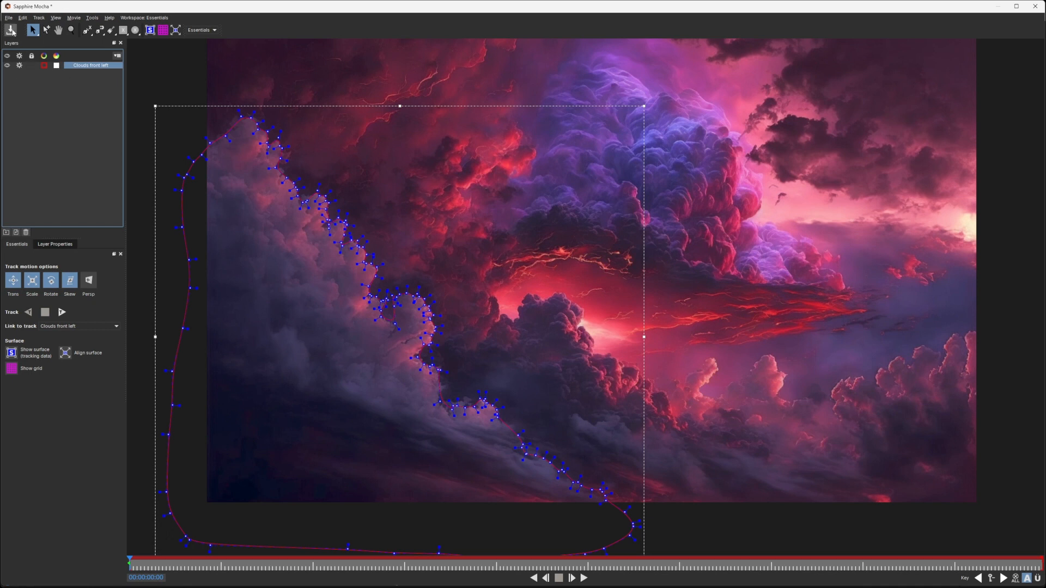
pyautogui.click(9, 17)
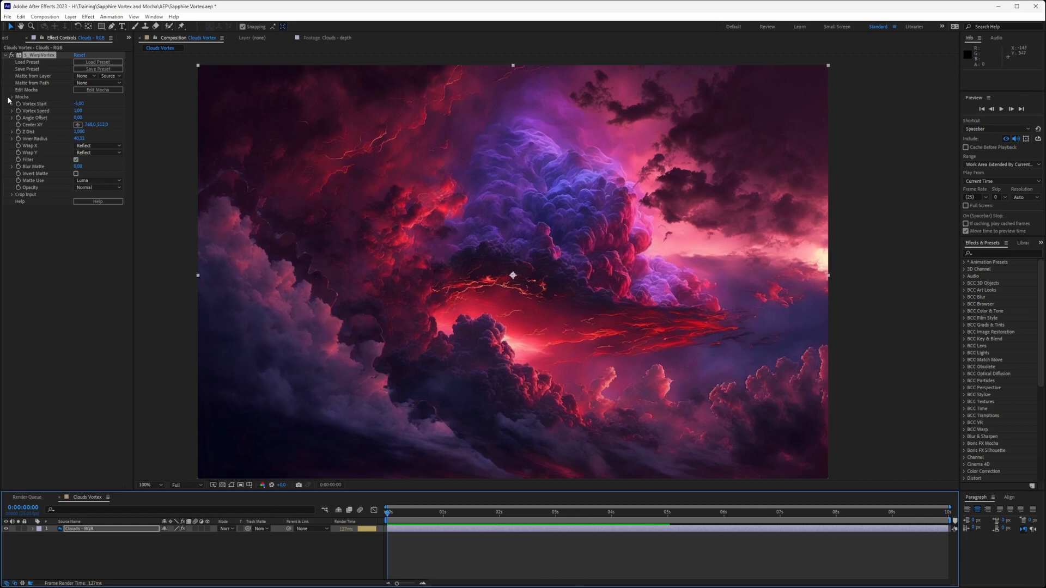
# Reduce Blur Mocha to about 94 in the Mocha group and return to the first frame
pyautogui.click(12, 97)
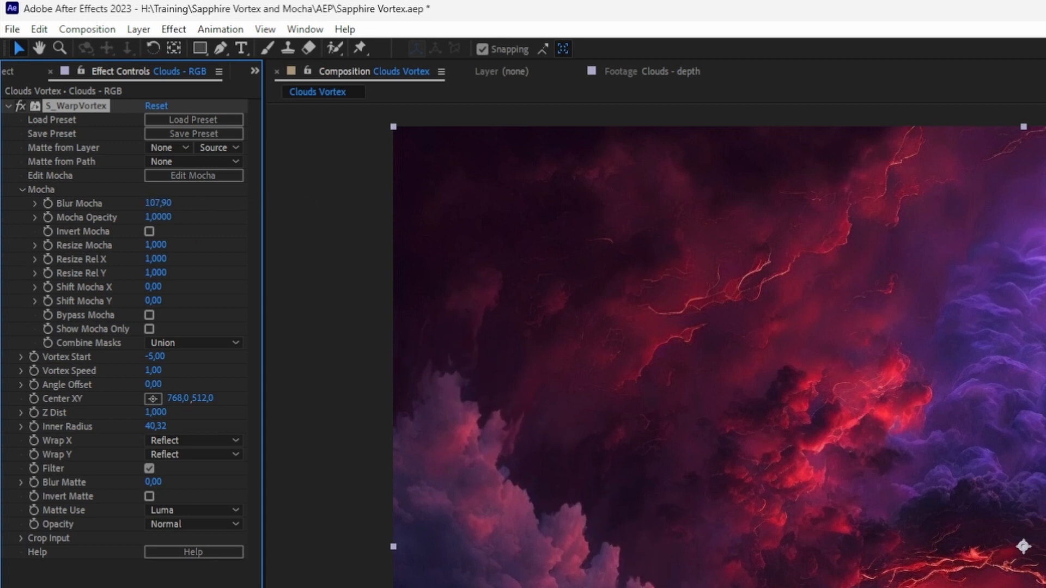
pyautogui.moveTo(158, 203); pyautogui.dragTo(142, 203)
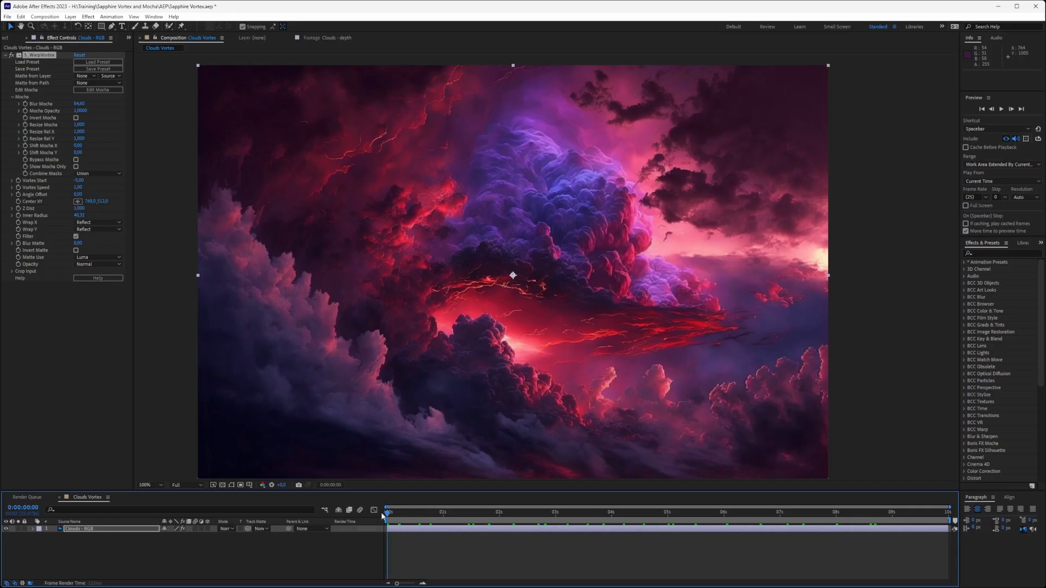
pyautogui.click(519, 512)
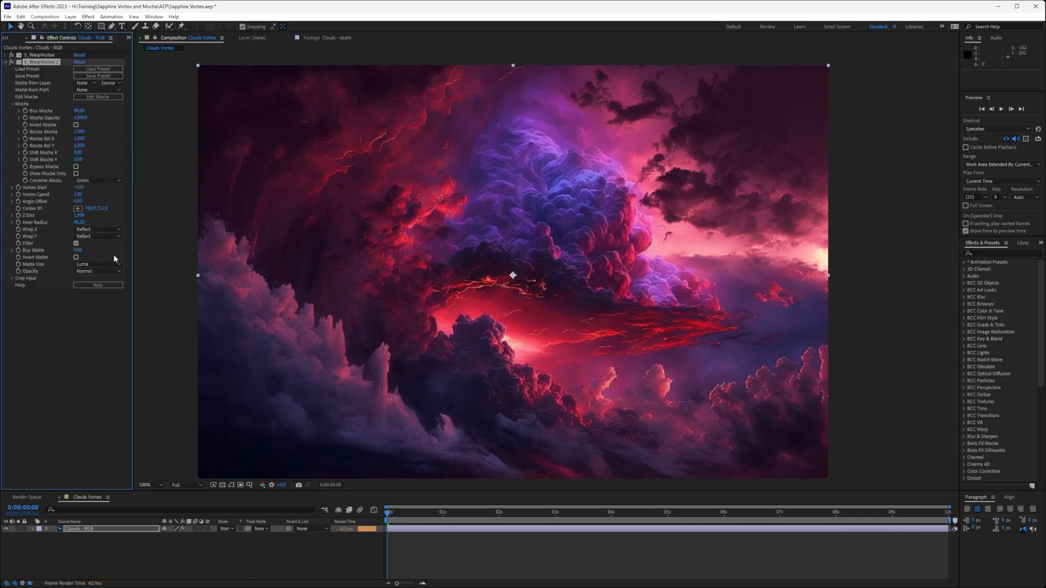
pyautogui.moveTo(72, 140)
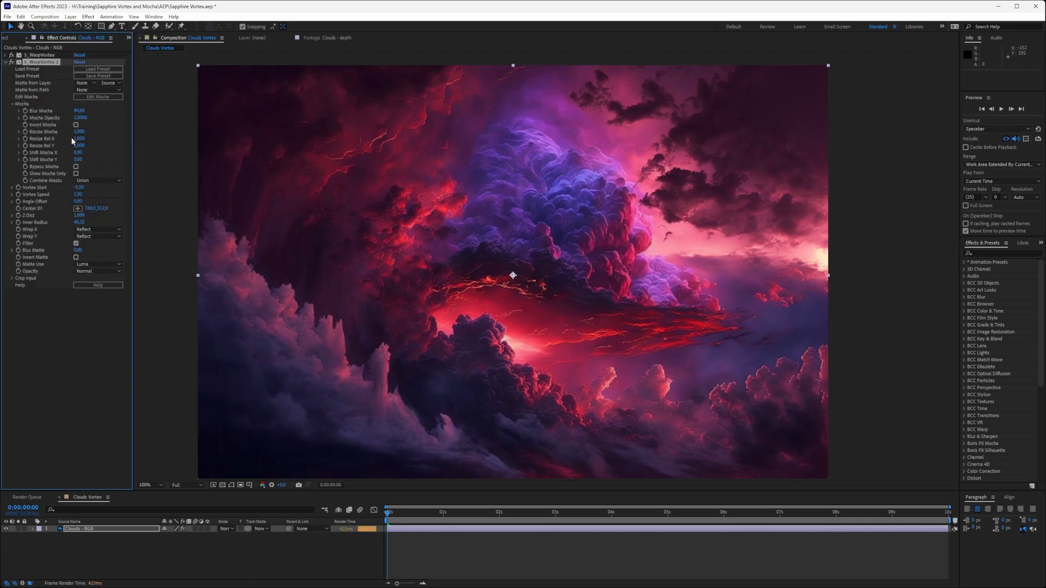
# Launch Mocha for S_WarpVortex 2 on the cloud layer
pyautogui.click(97, 97)
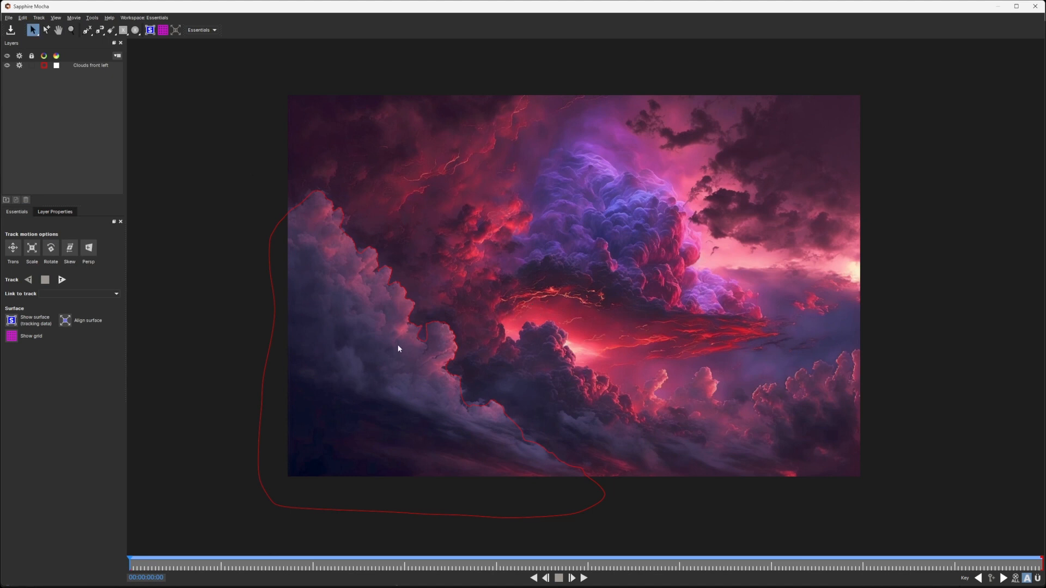
pyautogui.moveTo(235, 90)
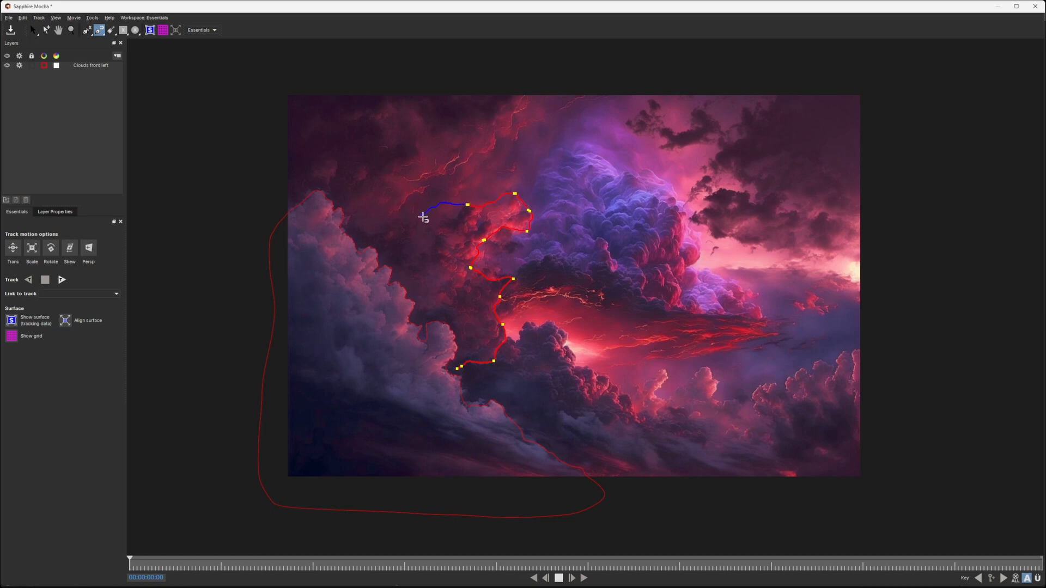
# Draw a closed X-spline around the mid-left clouds up to the image top as Layer 2
pyautogui.moveTo(424, 216); pyautogui.dragTo(432, 173)
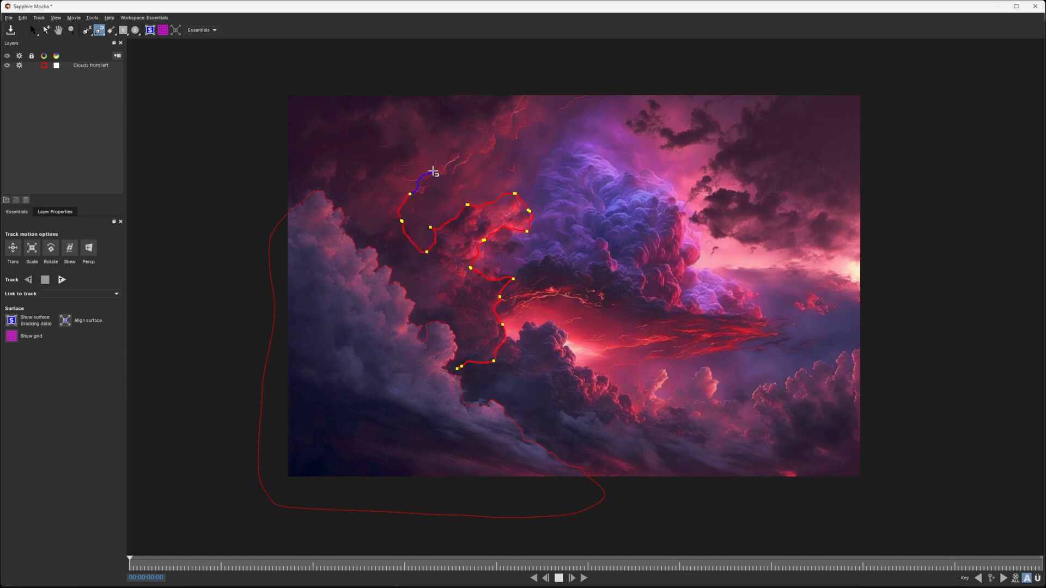
pyautogui.moveTo(432, 173); pyautogui.dragTo(532, 94)
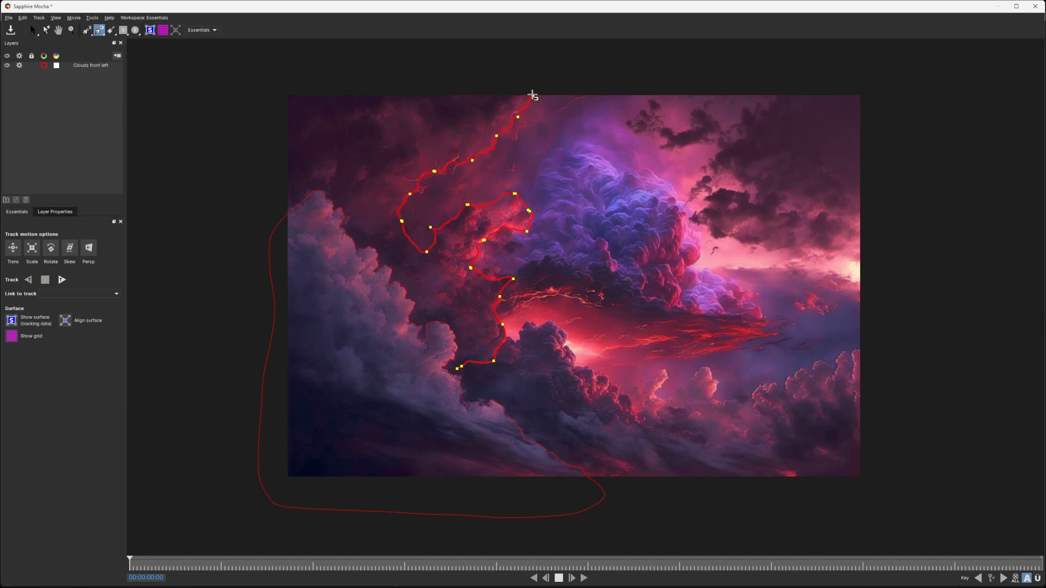
pyautogui.moveTo(532, 93); pyautogui.dragTo(270, 370)
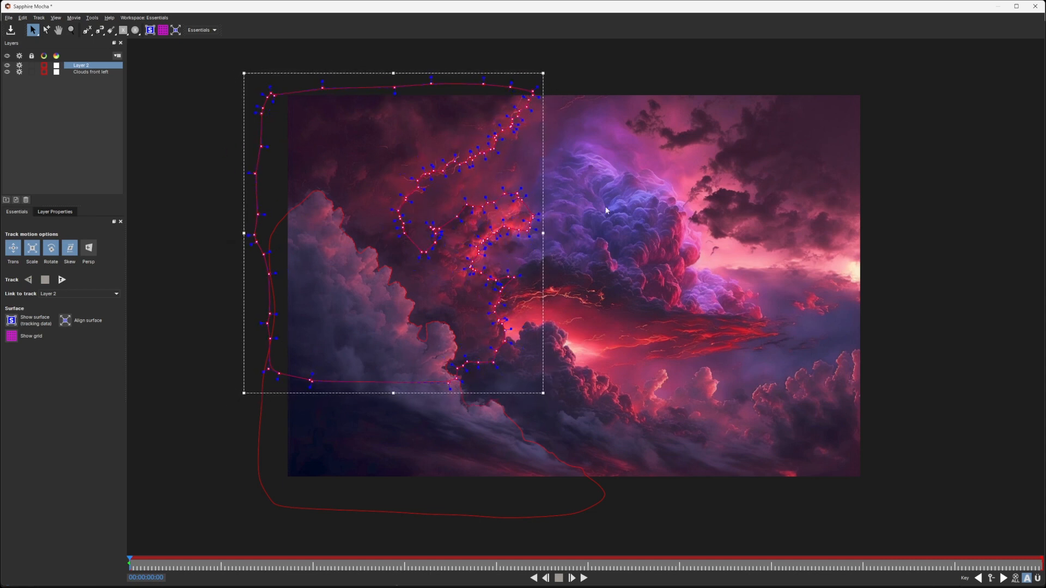
# Rename Layer 2 'Clouds mid left' and display all layers' mattes over the footage
pyautogui.doubleClick(80, 65)
pyautogui.write('Clouds mid left')
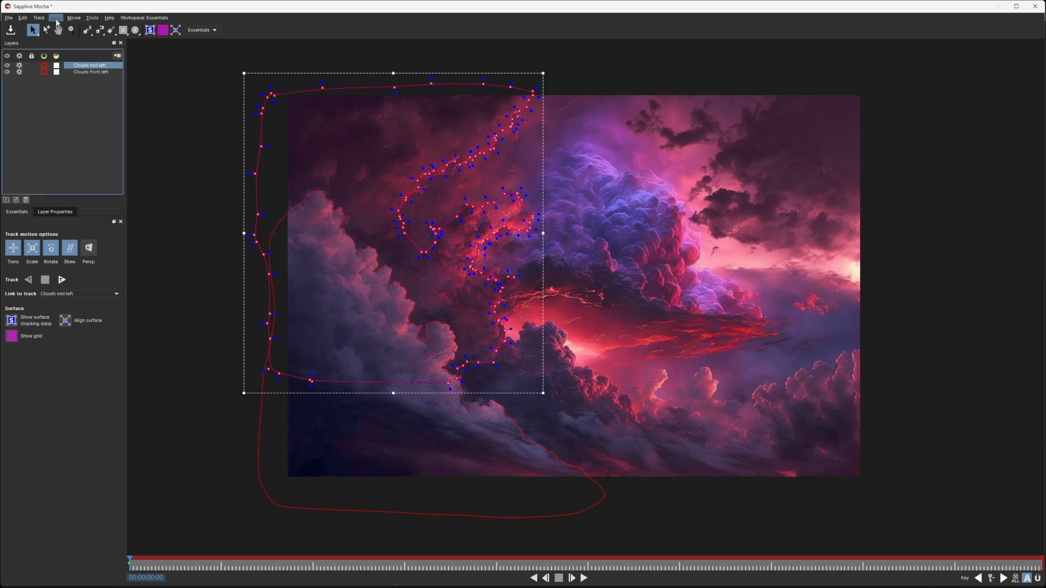
pyautogui.click(54, 17)
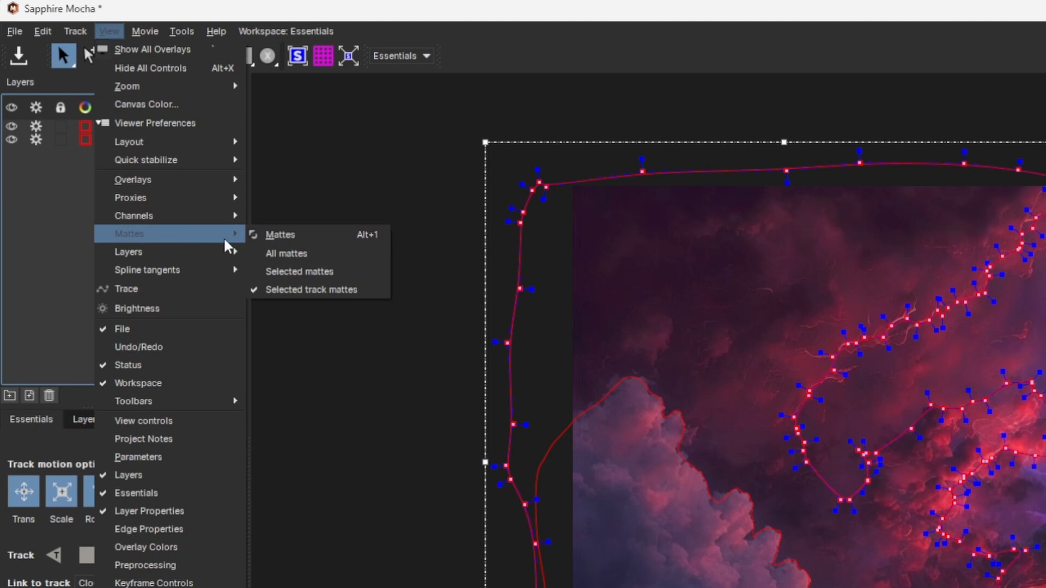
pyautogui.click(144, 30)
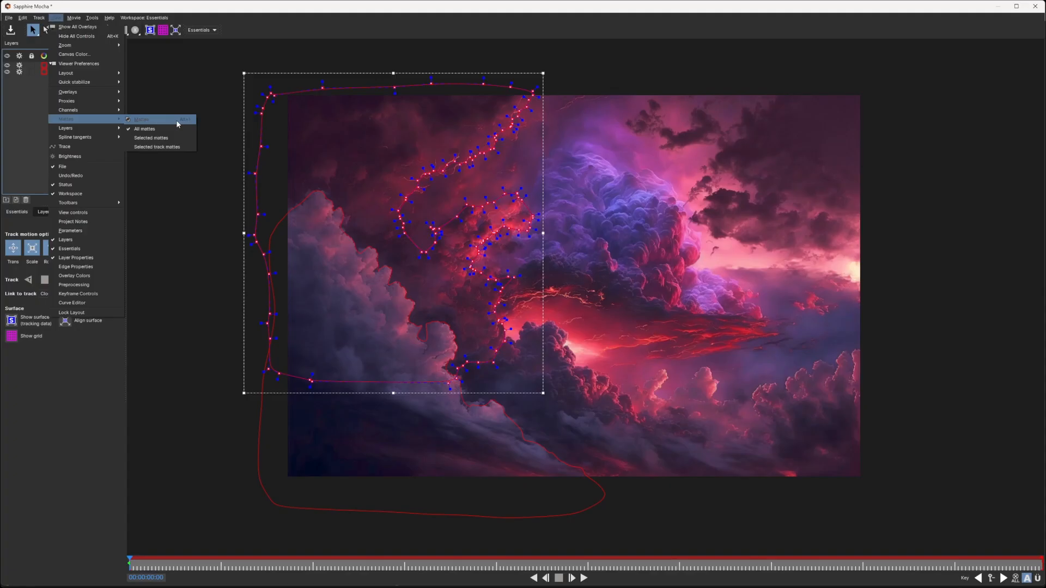
pyautogui.click(144, 128)
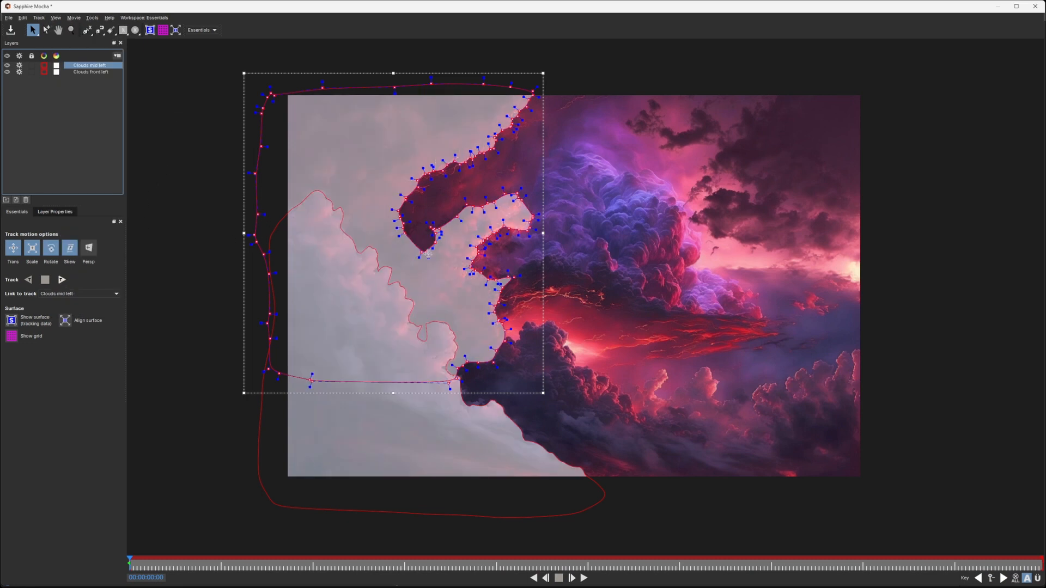
pyautogui.moveTo(393, 366)
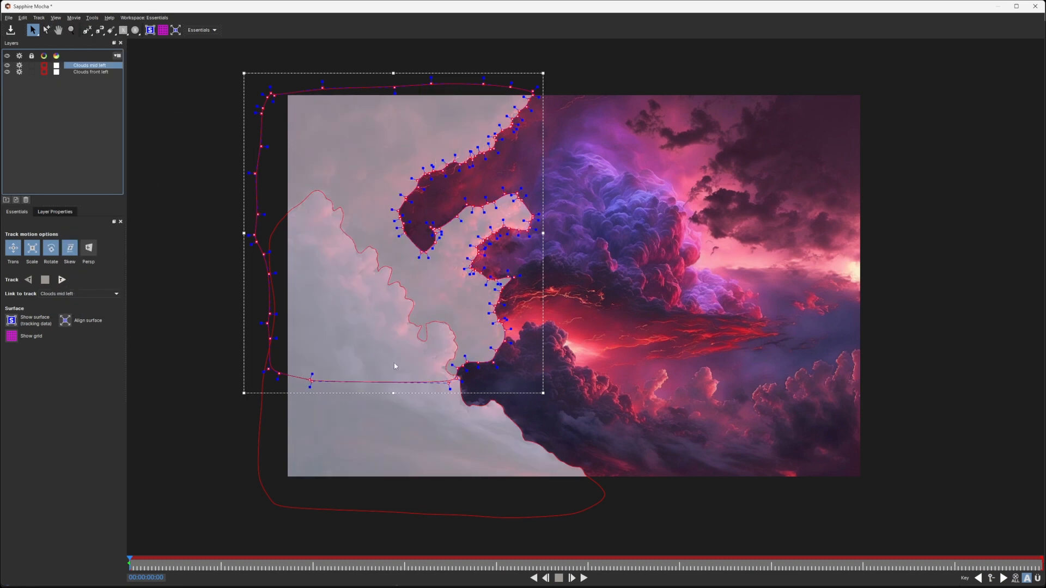
pyautogui.moveTo(431, 280)
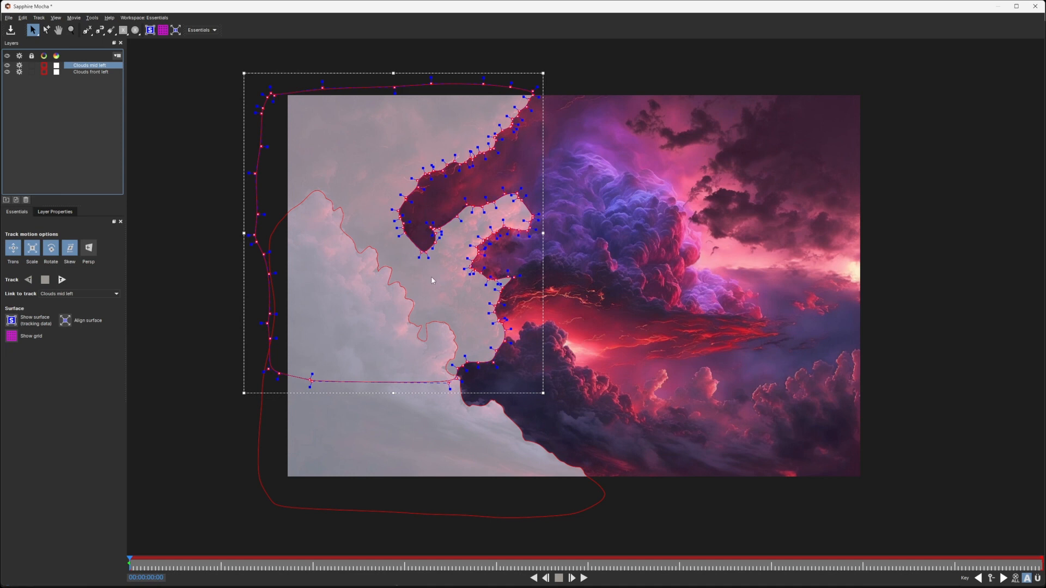
pyautogui.moveTo(360, 286)
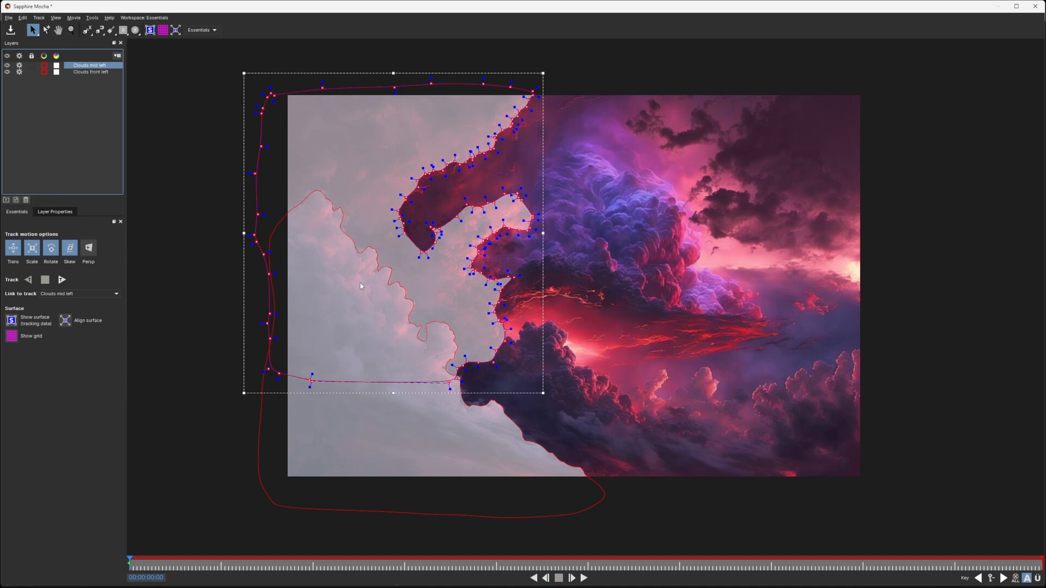
pyautogui.moveTo(441, 217)
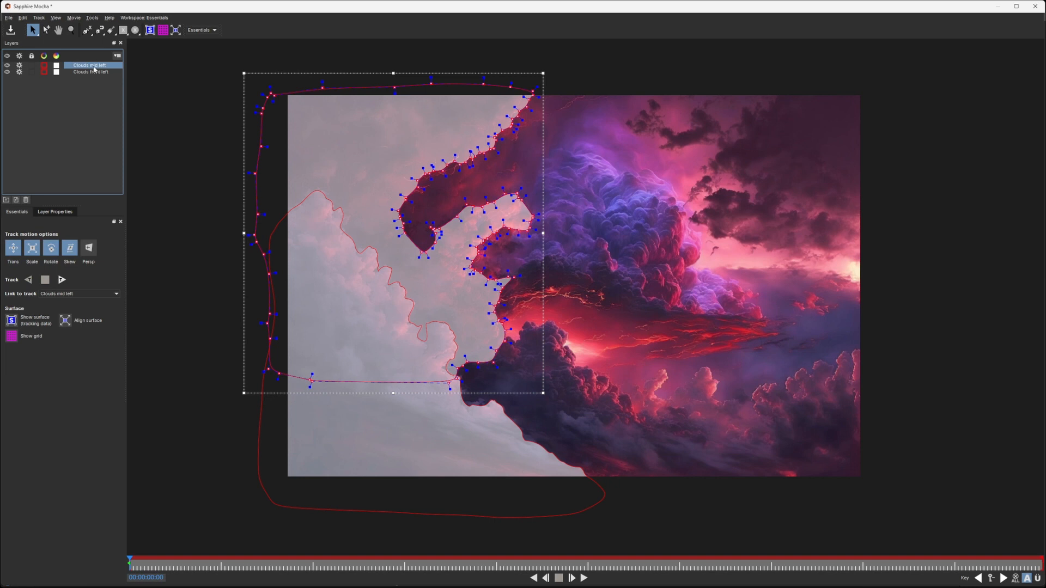
# Move 'Clouds front left' above 'Clouds mid left' in the layer list
pyautogui.click(88, 72)
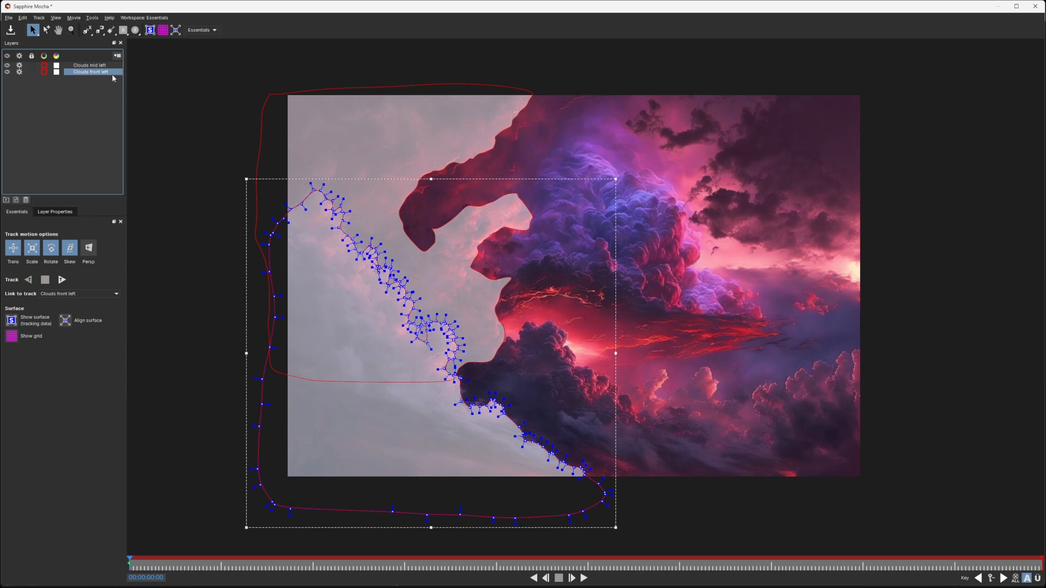
pyautogui.click(55, 212)
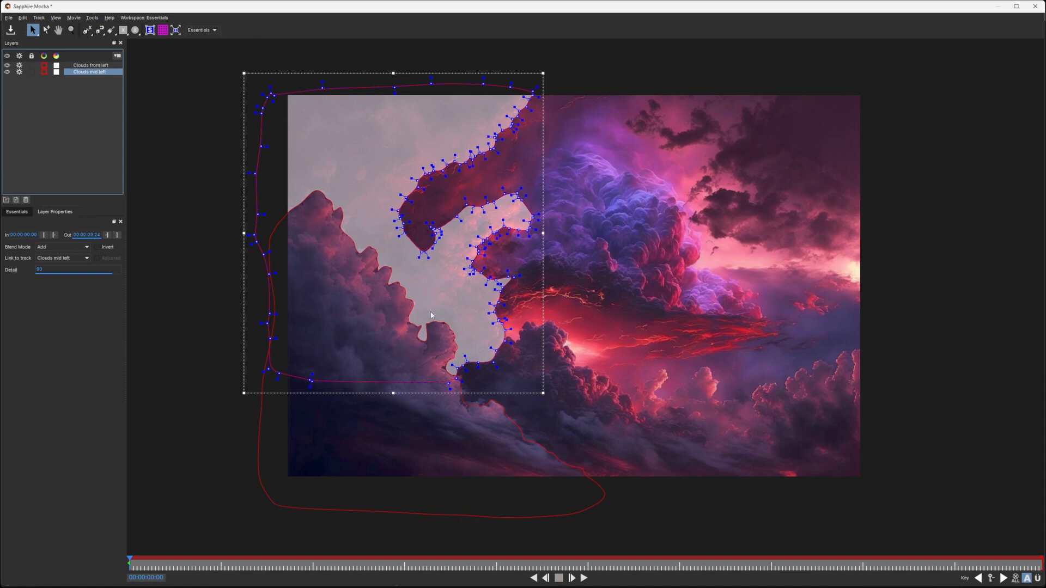
pyautogui.moveTo(351, 369)
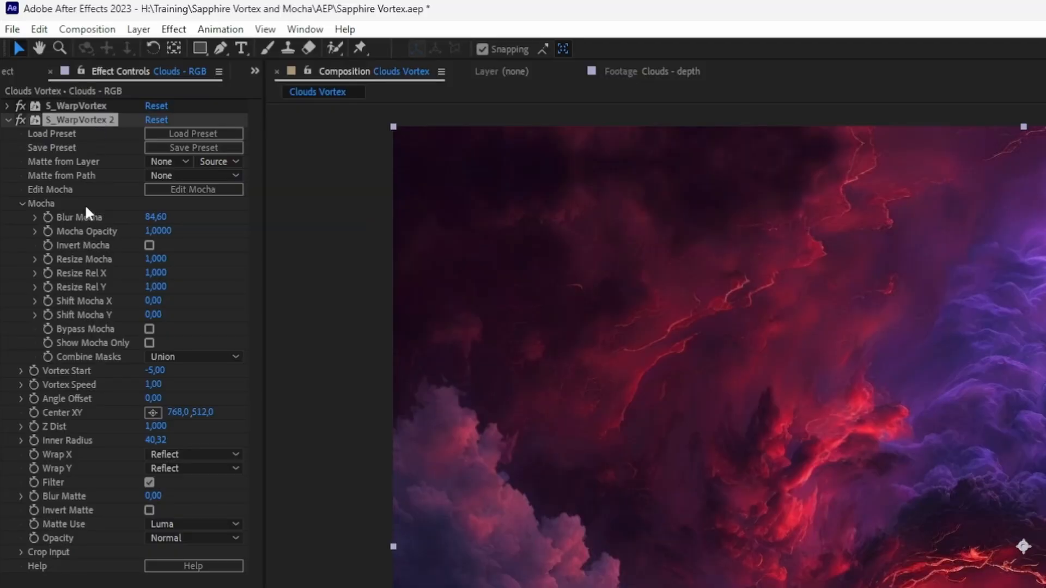
pyautogui.moveTo(192, 244)
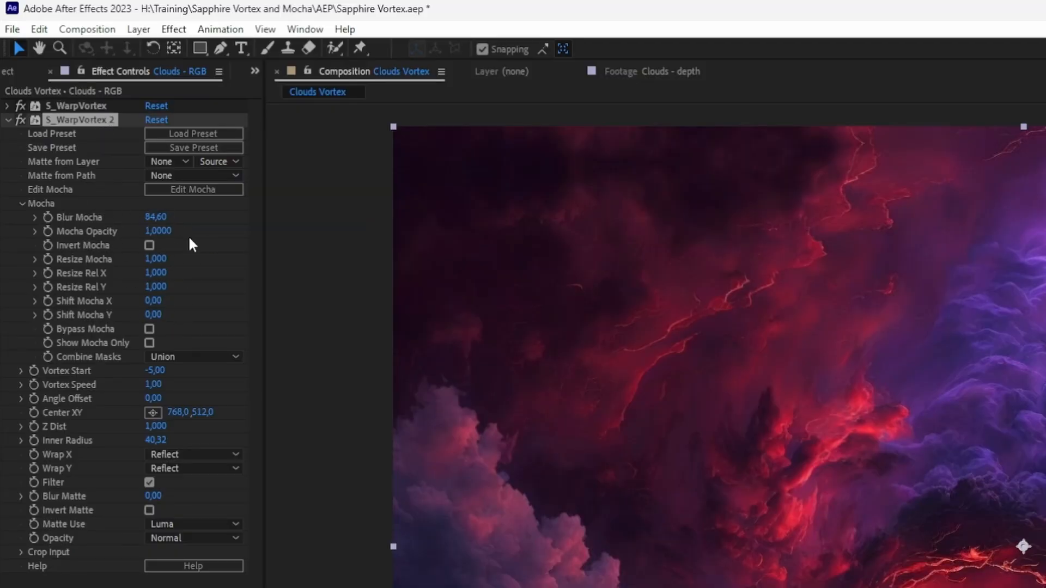
# Collapse the Mocha mask group and scrub through the timeline to check the second vortex's warp
pyautogui.click(22, 203)
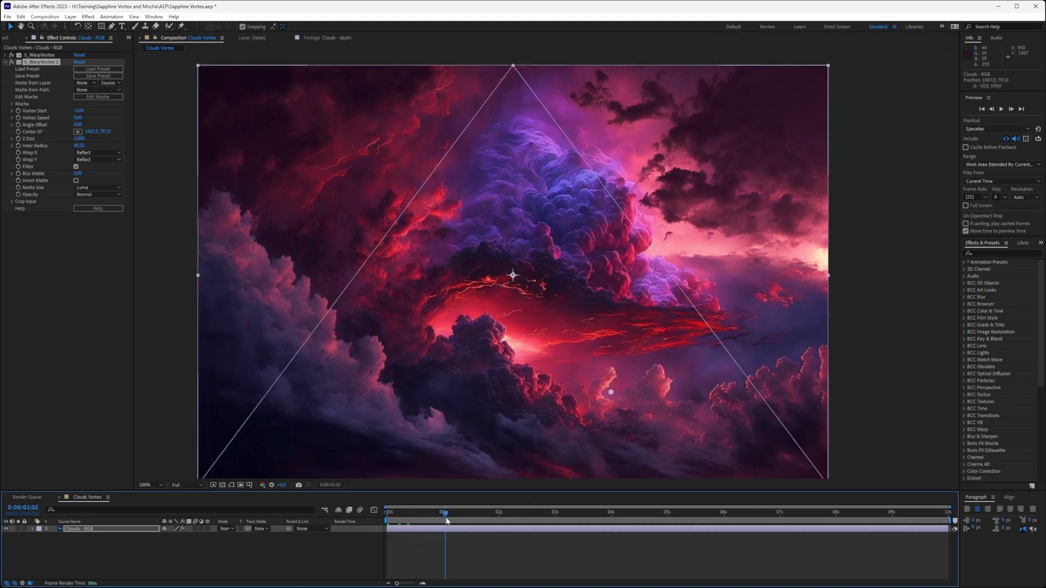
pyautogui.click(710, 512)
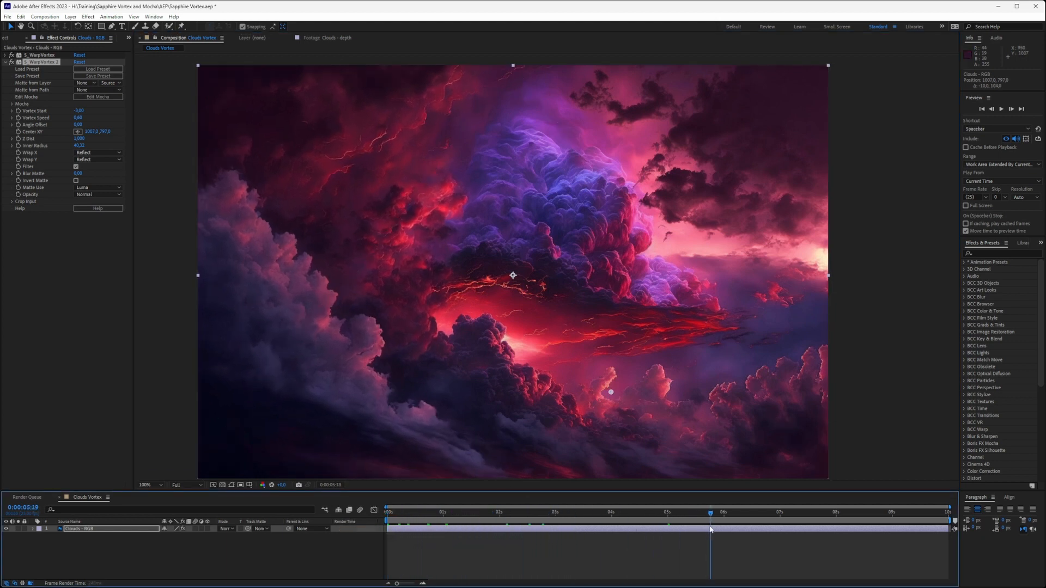
pyautogui.click(543, 512)
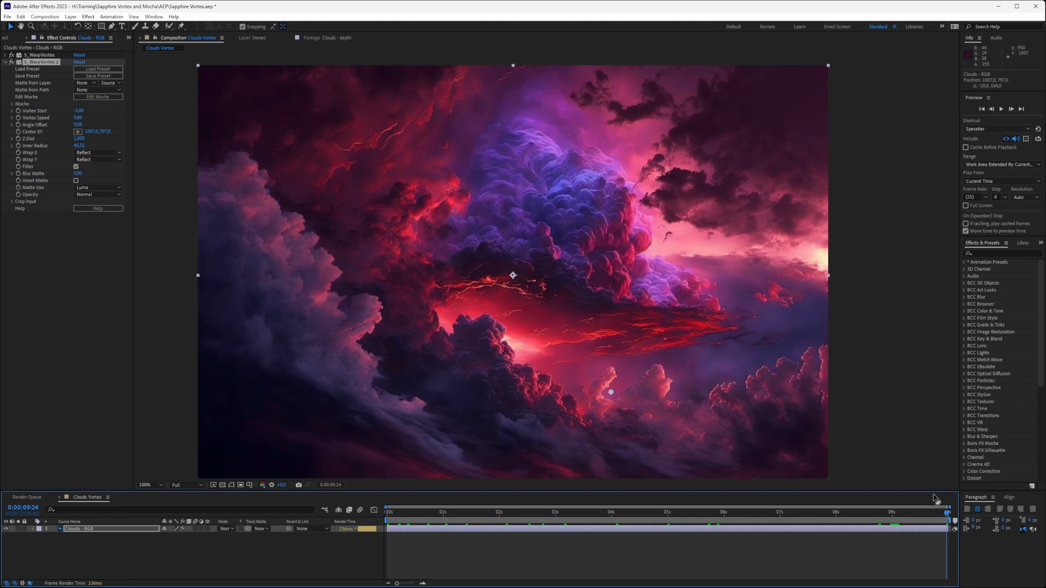
pyautogui.click(435, 512)
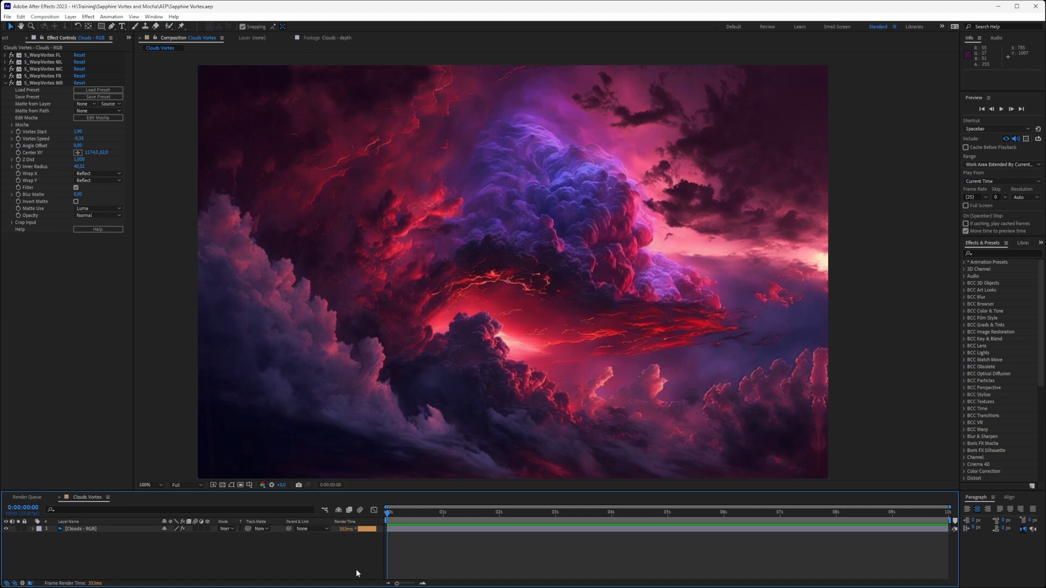
pyautogui.press('space')
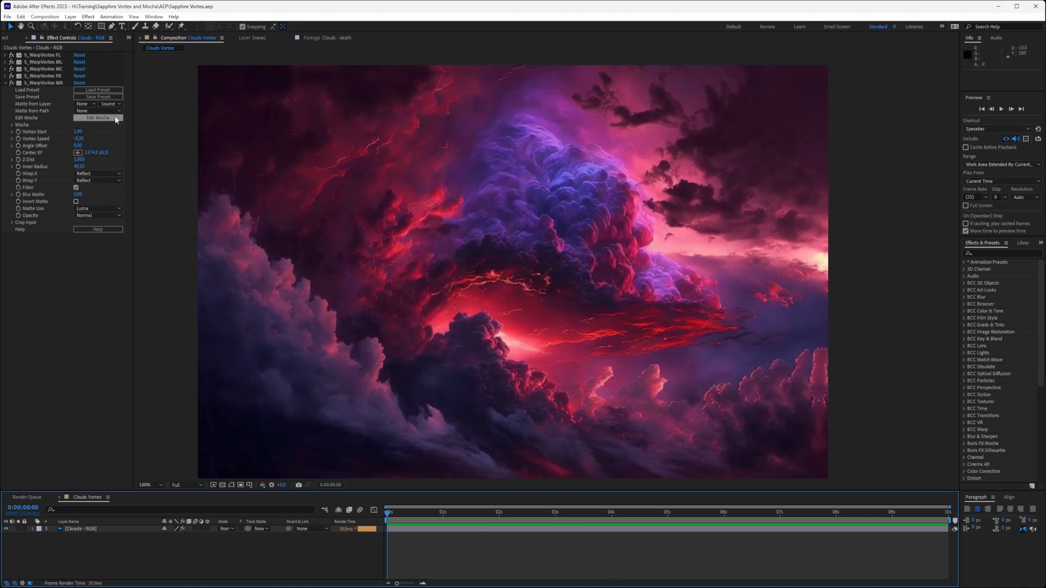
pyautogui.click(98, 118)
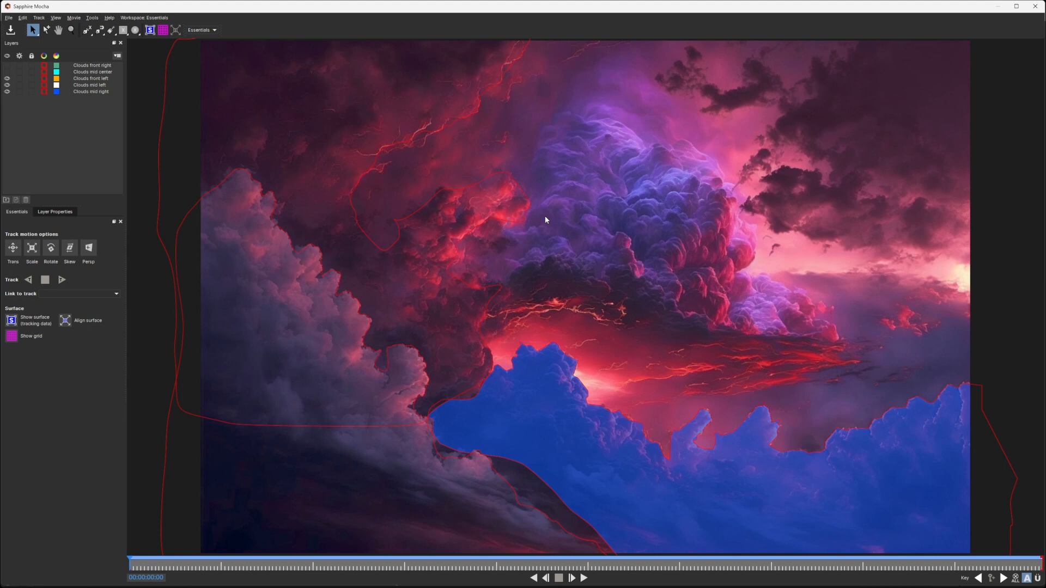
pyautogui.moveTo(217, 79)
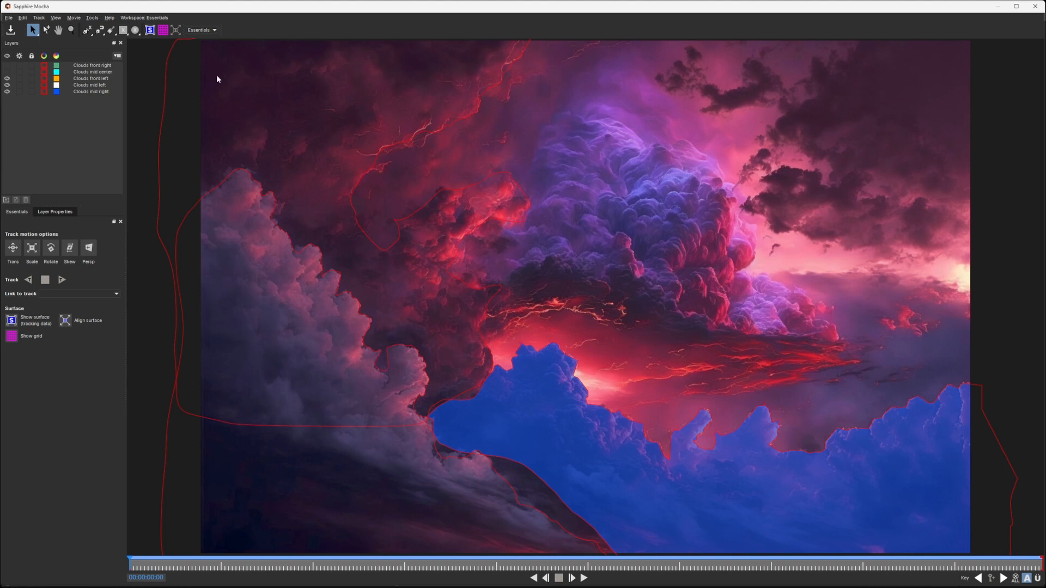
pyautogui.click(91, 91)
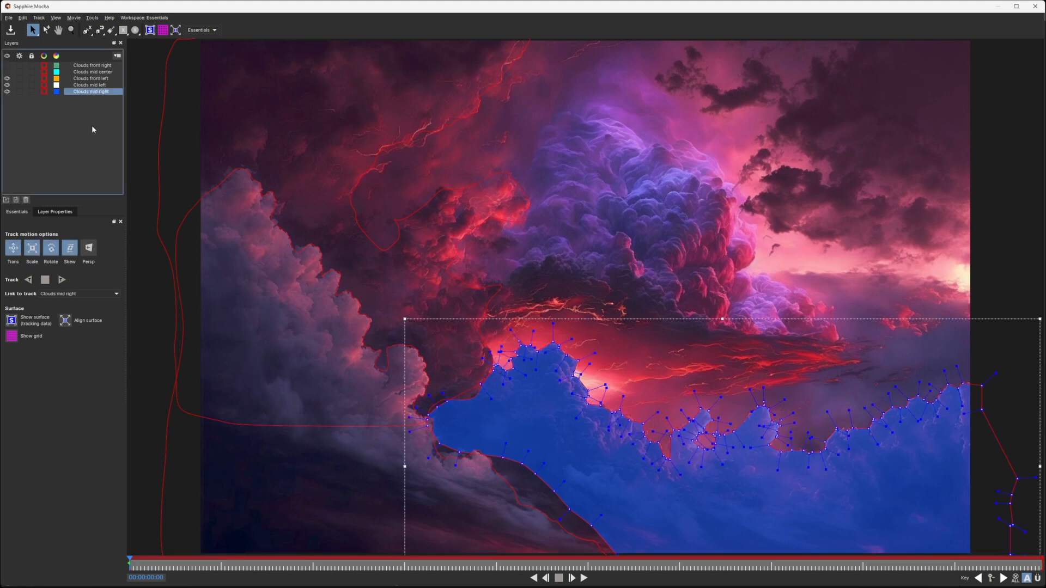
pyautogui.click(89, 85)
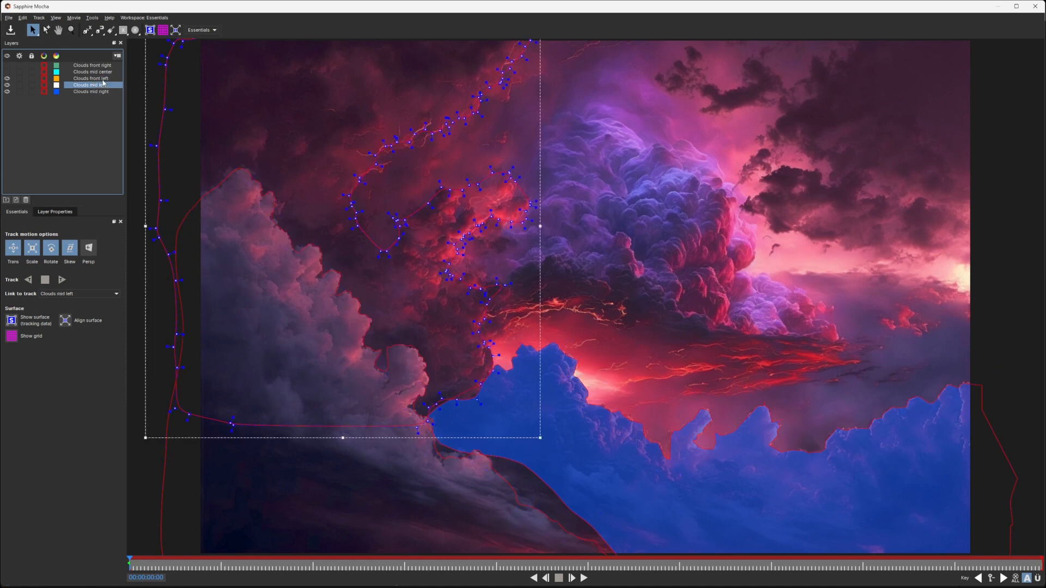
pyautogui.click(89, 78)
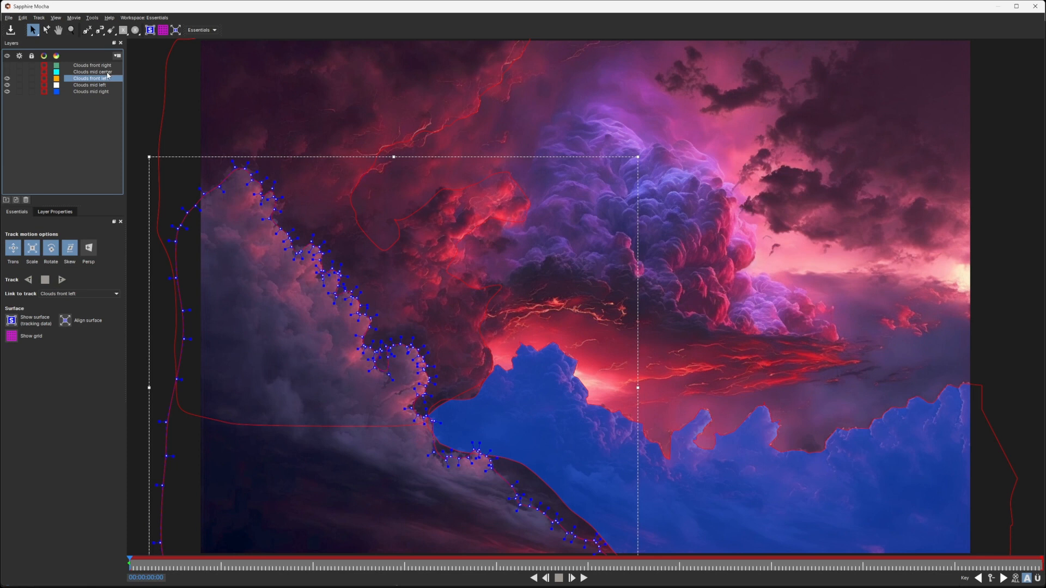
pyautogui.click(92, 71)
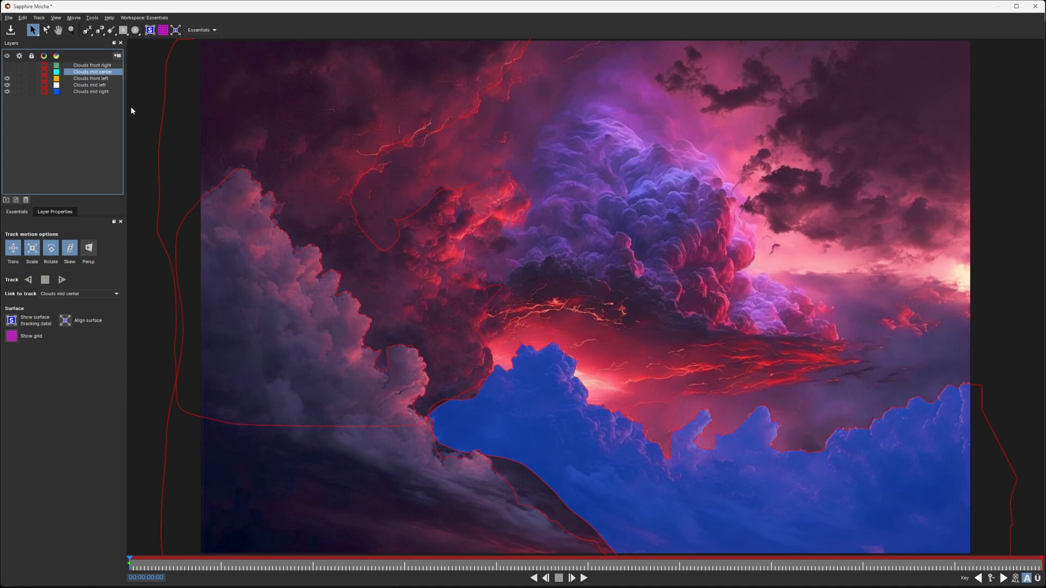
pyautogui.moveTo(845, 497)
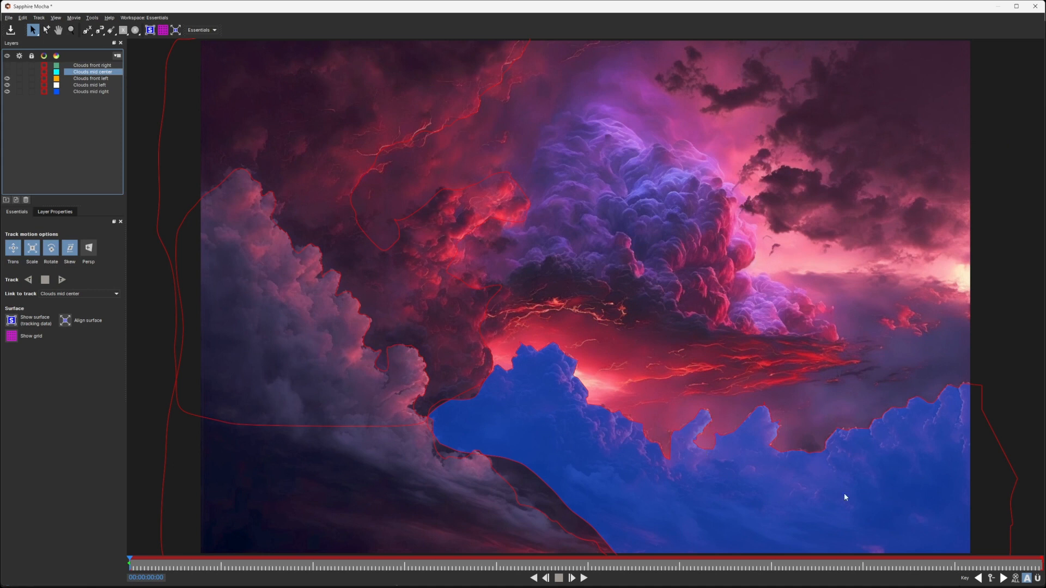
pyautogui.moveTo(710, 256)
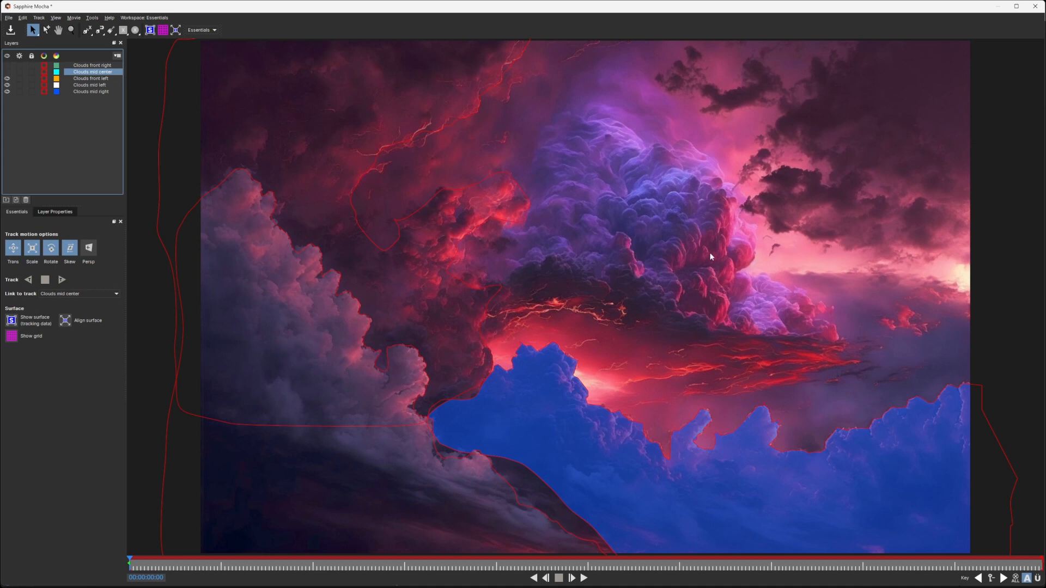
pyautogui.moveTo(707, 174)
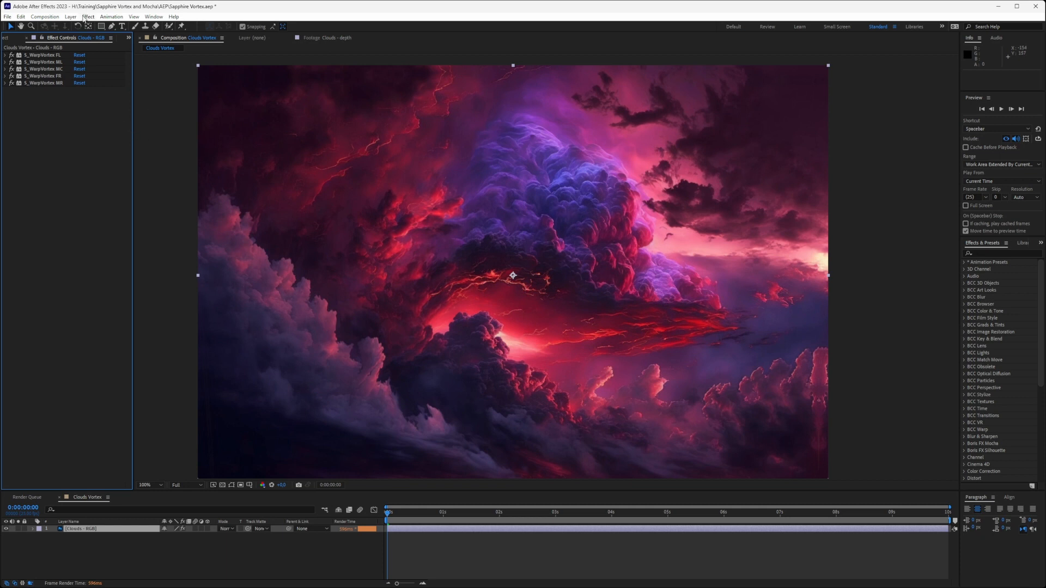
# Apply a sixth S_WarpVortex from the Effect menu to the Clouds - RGB layer
pyautogui.click(87, 17)
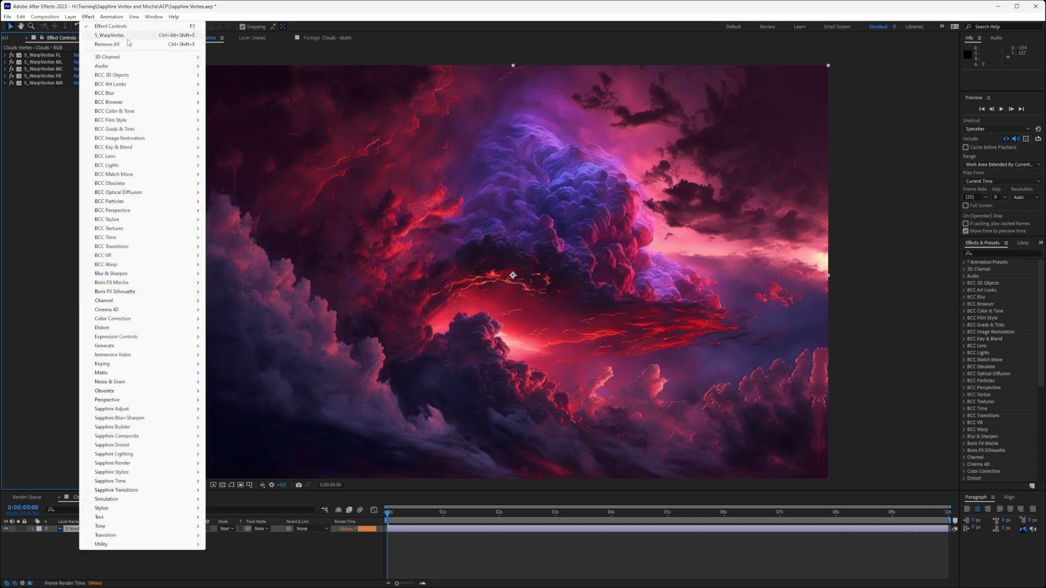
pyautogui.click(110, 35)
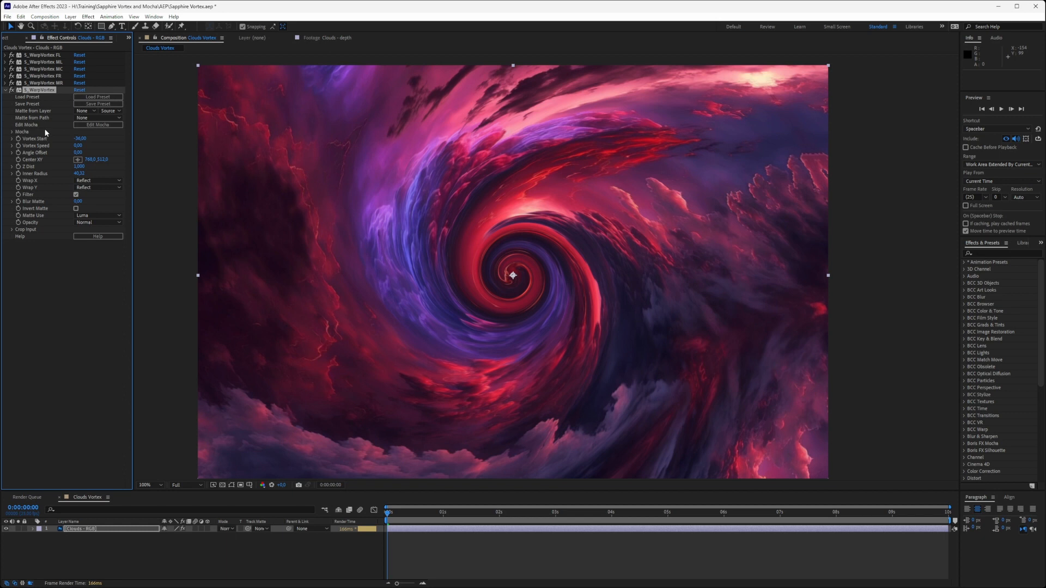
pyautogui.moveTo(47, 134)
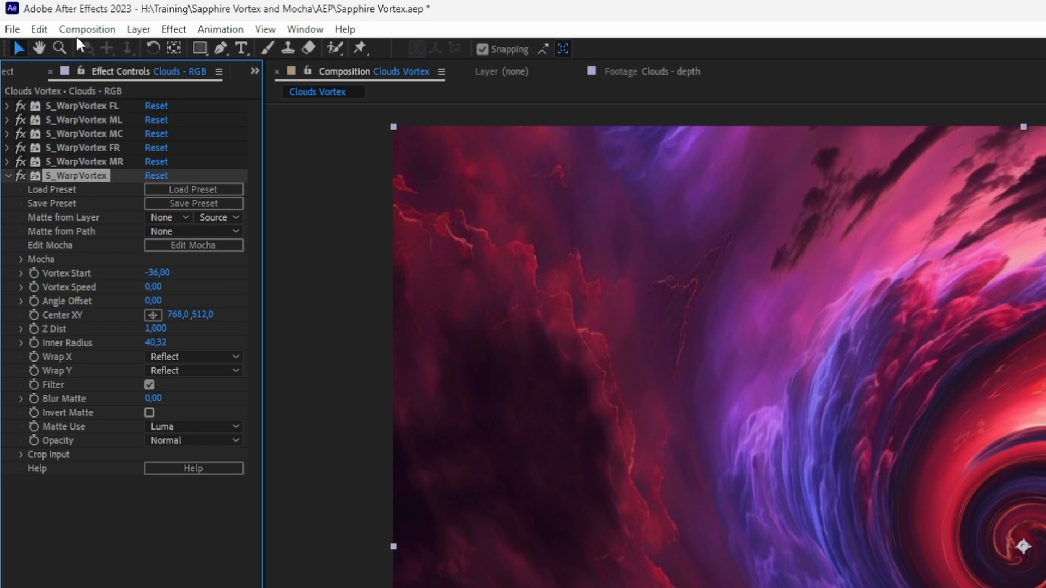
# Bring the Clouds - depth footage from the Project panel into the composition and return to the layer's effects
pyautogui.click(20, 71)
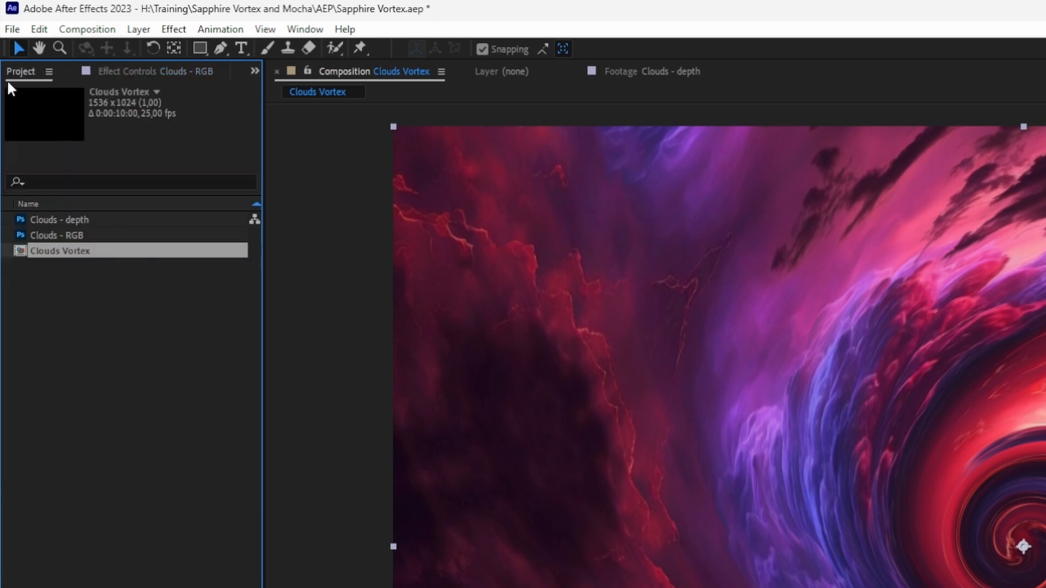
pyautogui.doubleClick(59, 220)
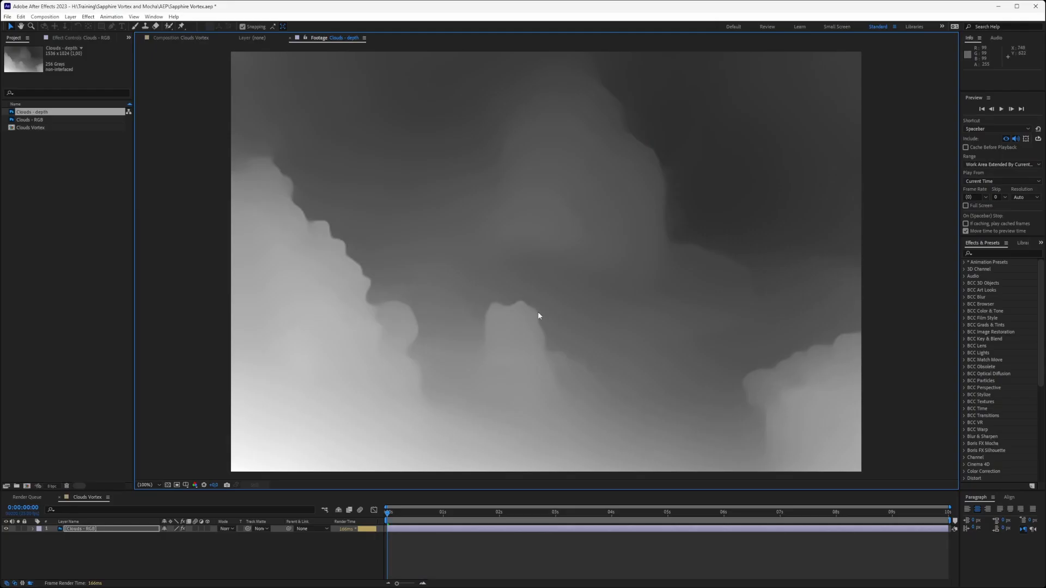
pyautogui.moveTo(497, 229)
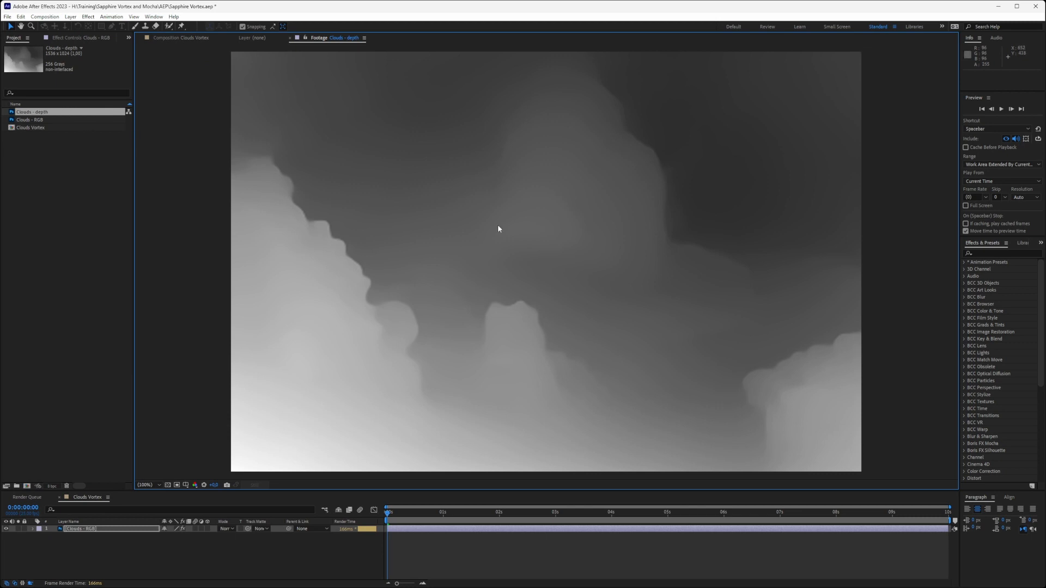
pyautogui.moveTo(620, 428)
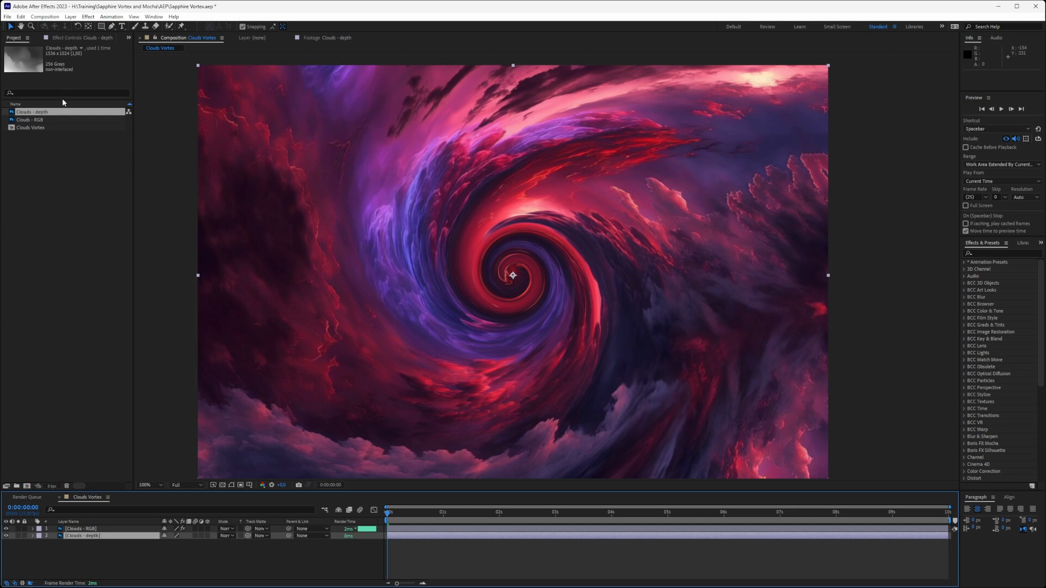
pyautogui.click(80, 529)
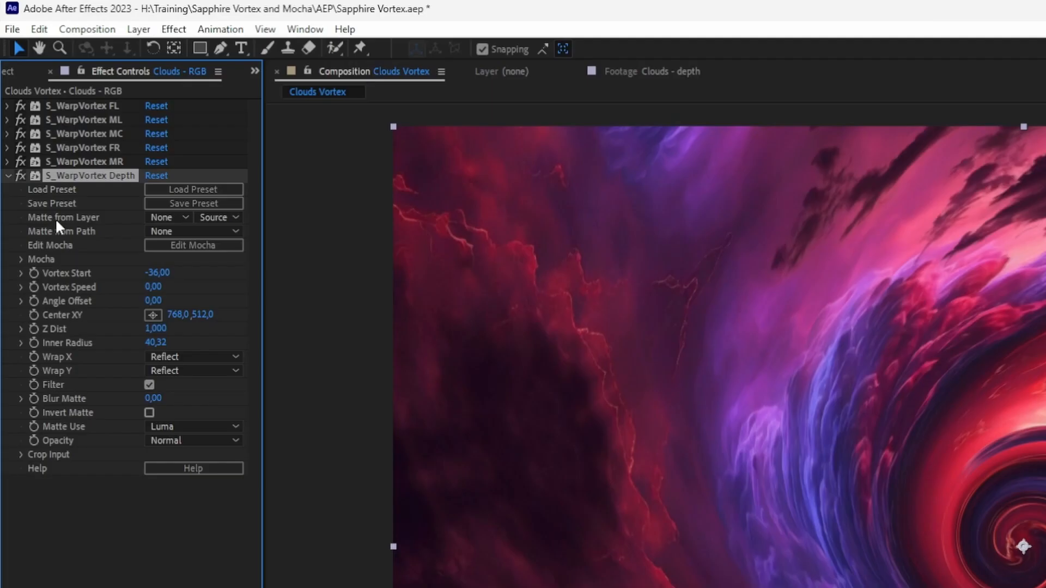
# Set Matte from Layer to 2. Clouds - depth on S_WarpVortex Depth and bring Vortex Start to 0
pyautogui.click(169, 217)
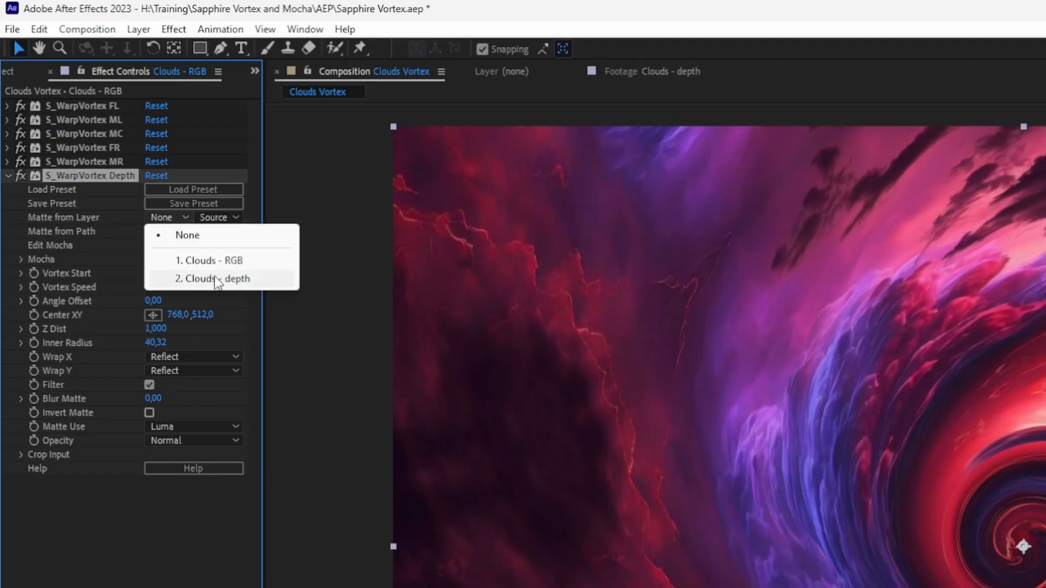
pyautogui.click(212, 279)
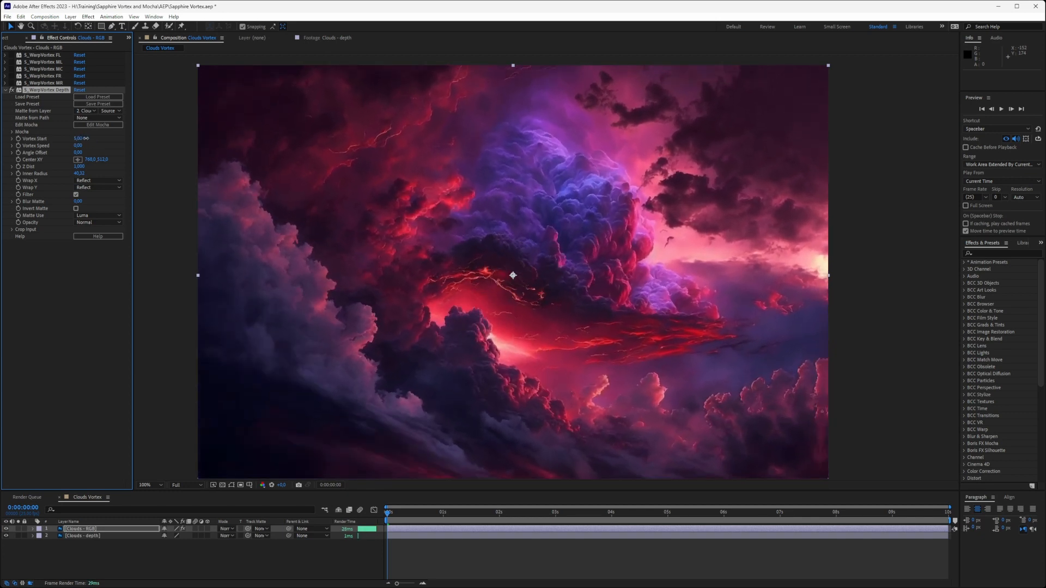
pyautogui.moveTo(79, 138); pyautogui.dragTo(72, 138)
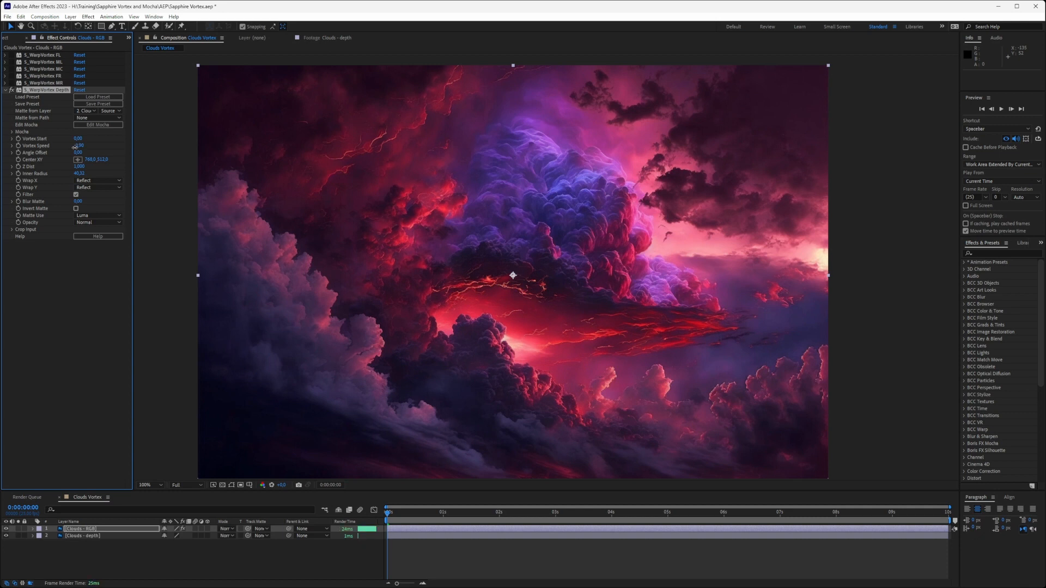
# Give the Depth vortex a speed of -0.50 and scrub the timeline to watch the clouds drift
pyautogui.moveTo(78, 146); pyautogui.dragTo(74, 146)
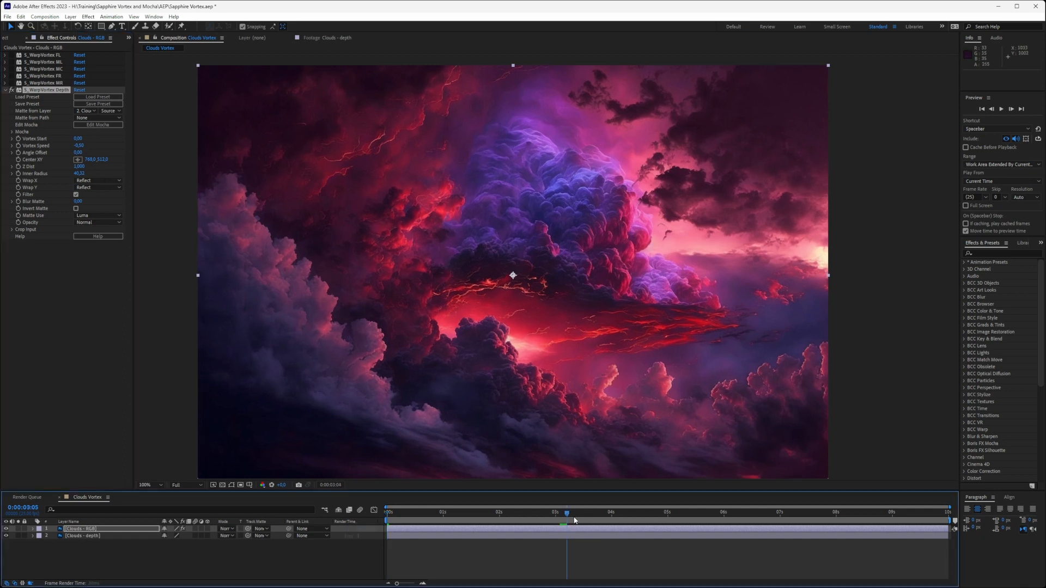
pyautogui.moveTo(567, 514); pyautogui.dragTo(898, 513)
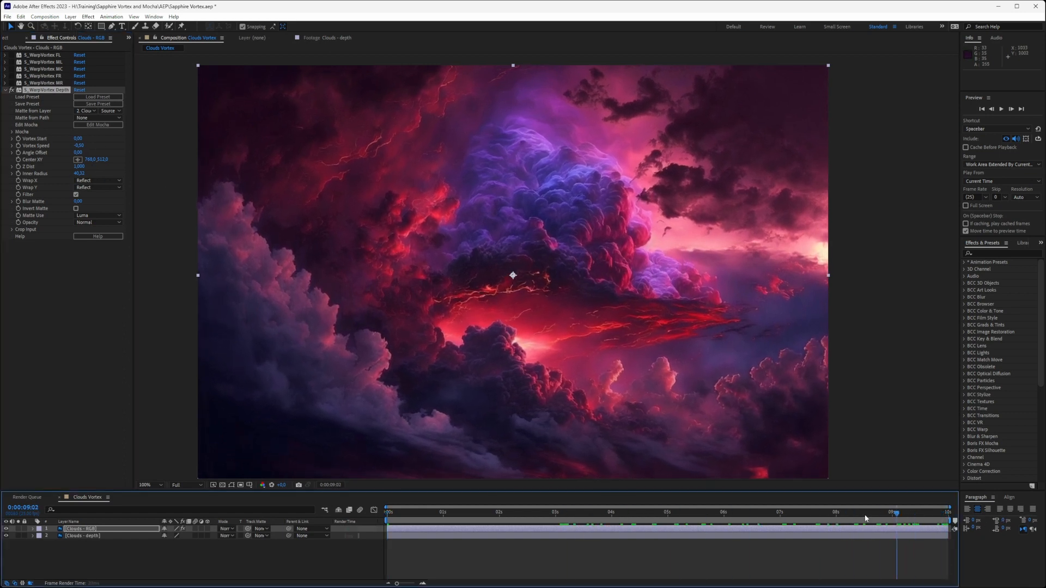
pyautogui.click(598, 512)
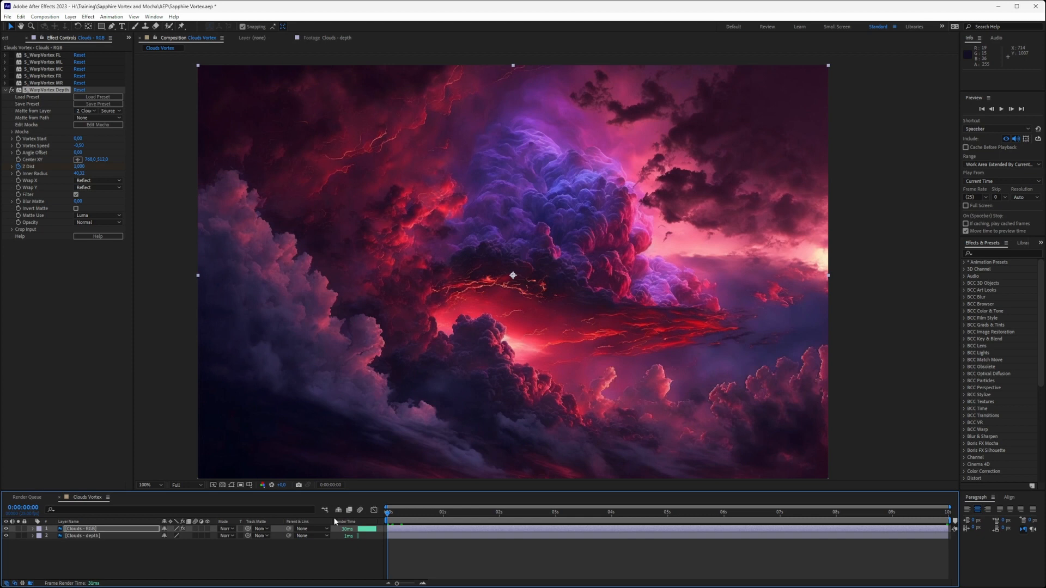
# Preview the animated Depth vortex, return to the start, and reopen Edit Mocha
pyautogui.press('space')
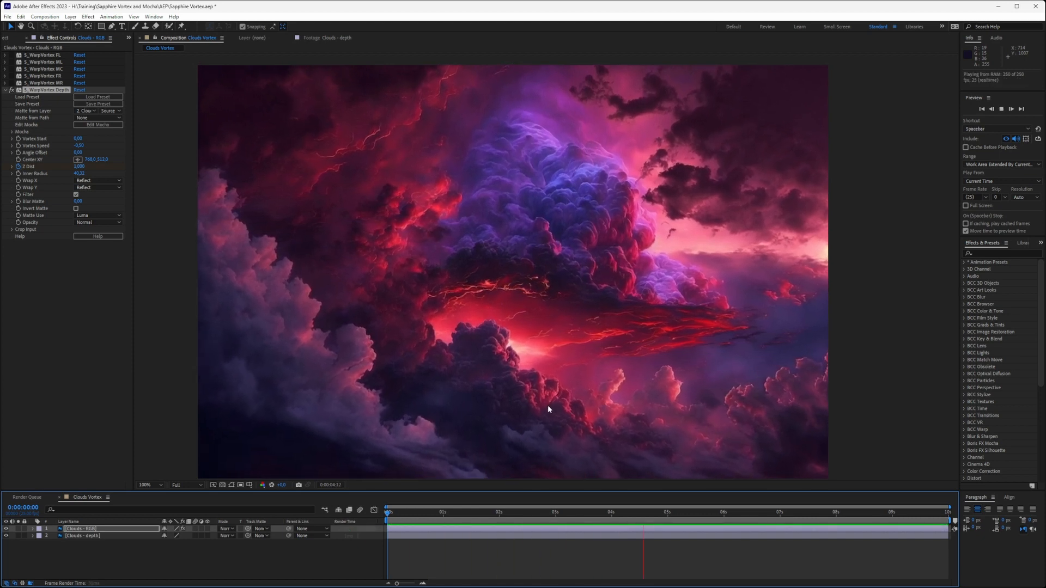
pyautogui.click(493, 511)
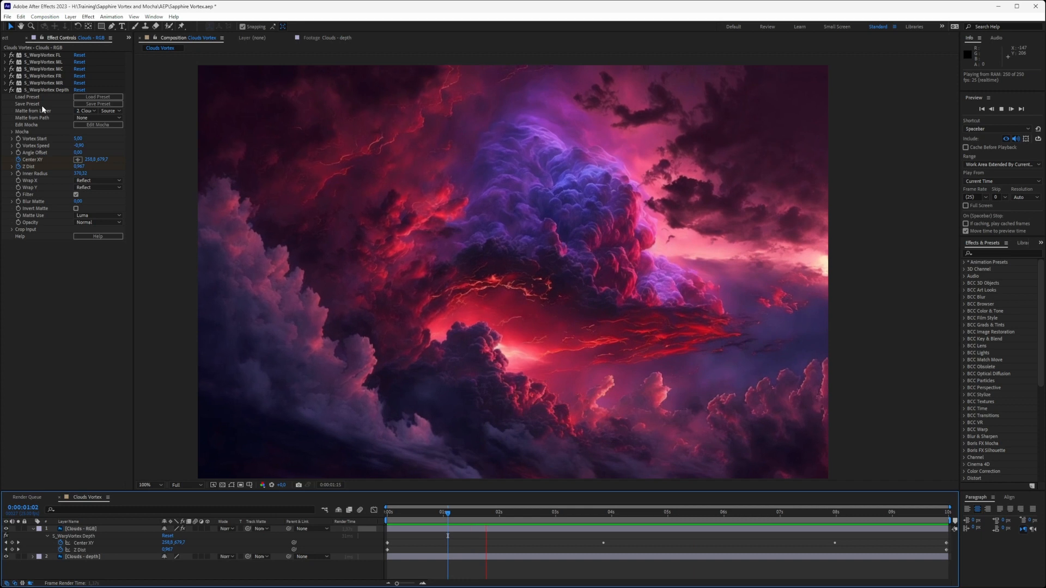
pyautogui.click(98, 124)
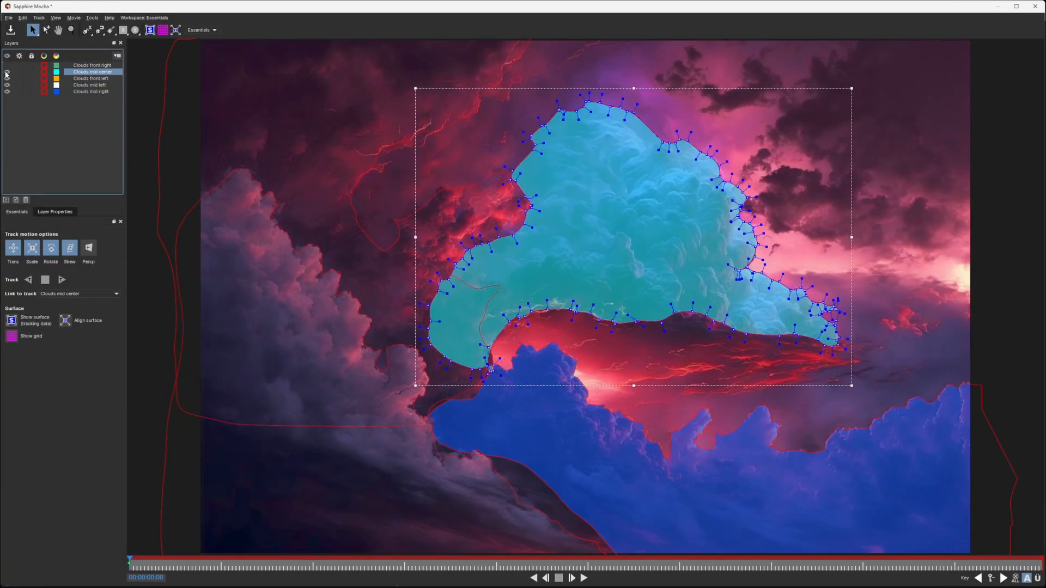